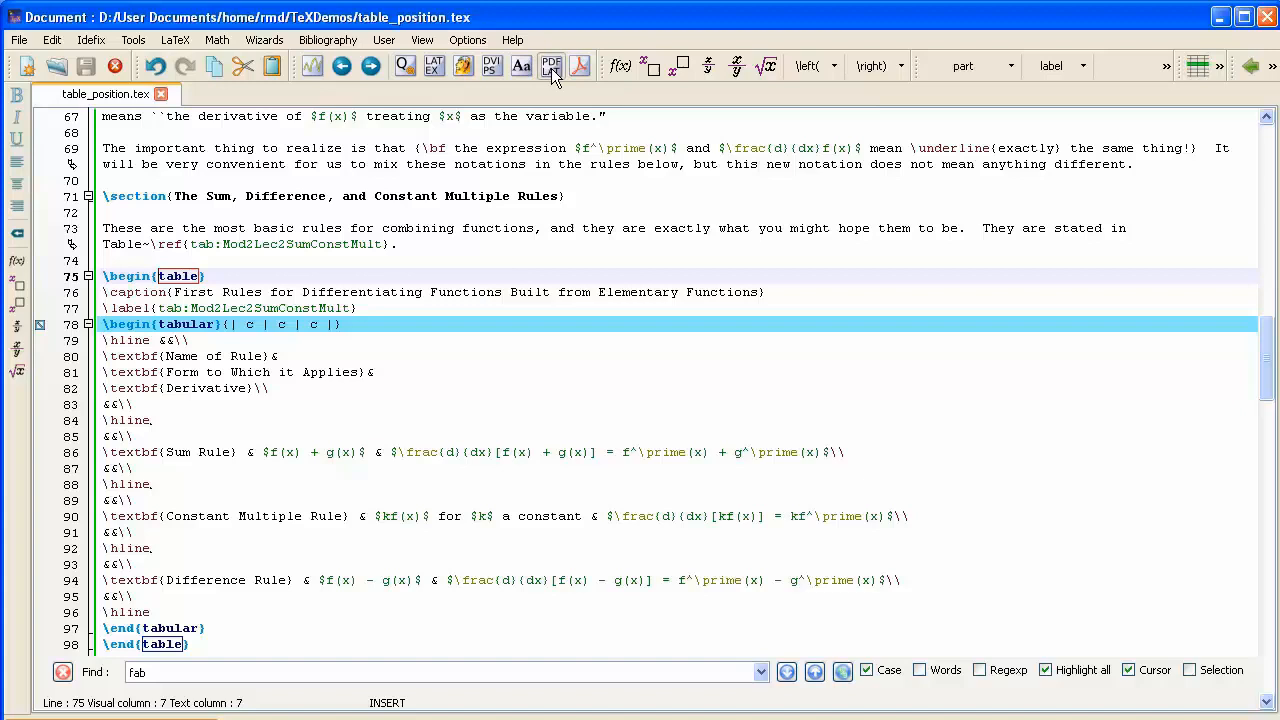
pyautogui.moveTo(580, 72)
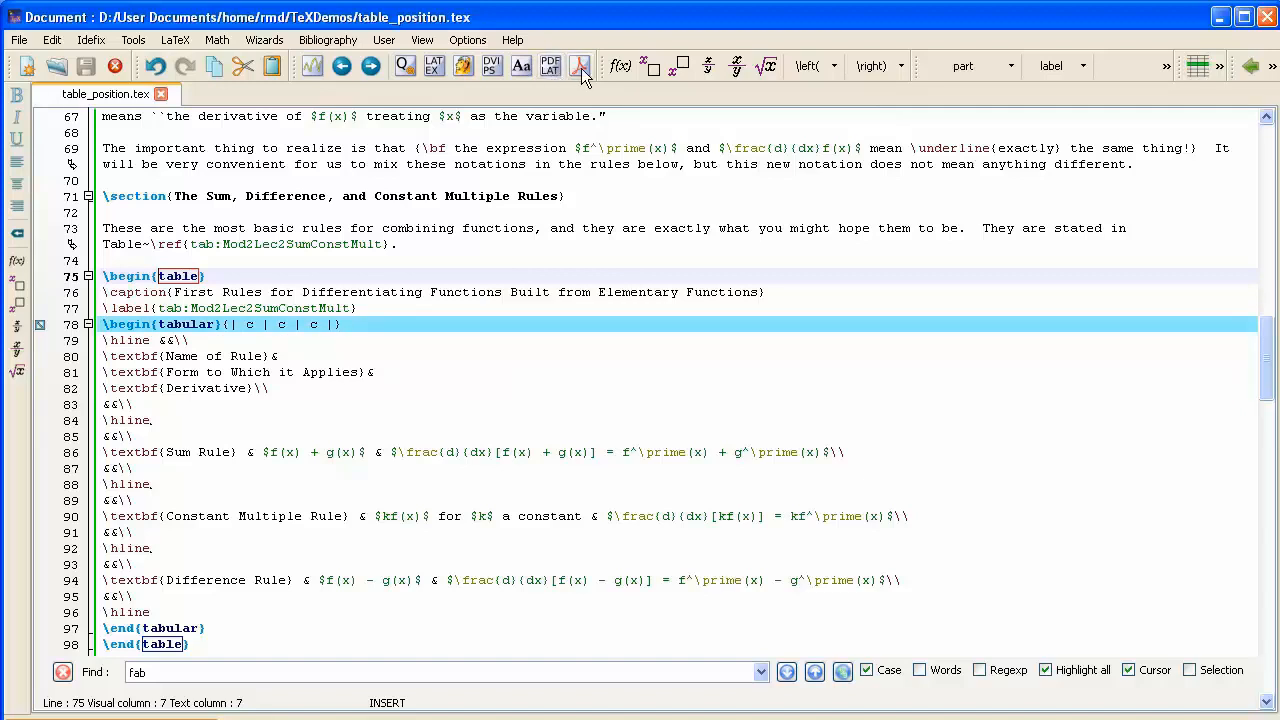
# Step: Compile table_position.tex with Build & View and show the resulting PDF
pyautogui.click(550, 64)
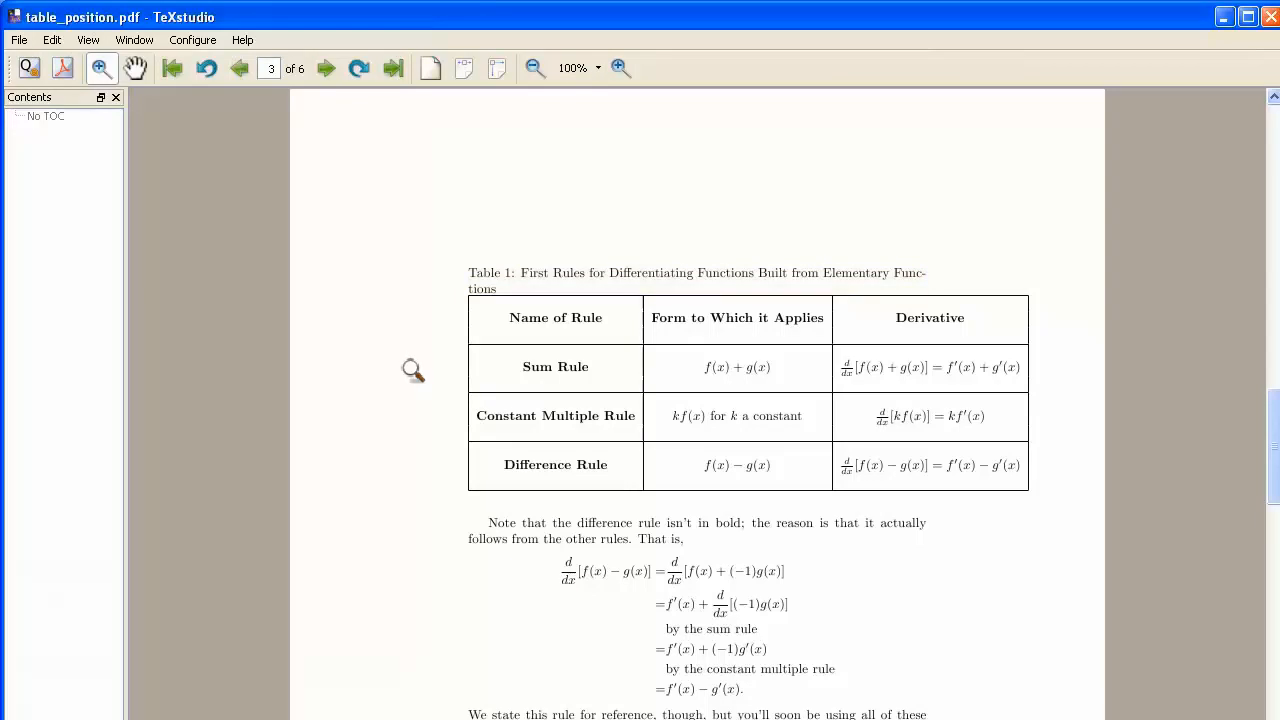
pyautogui.scroll(-3)
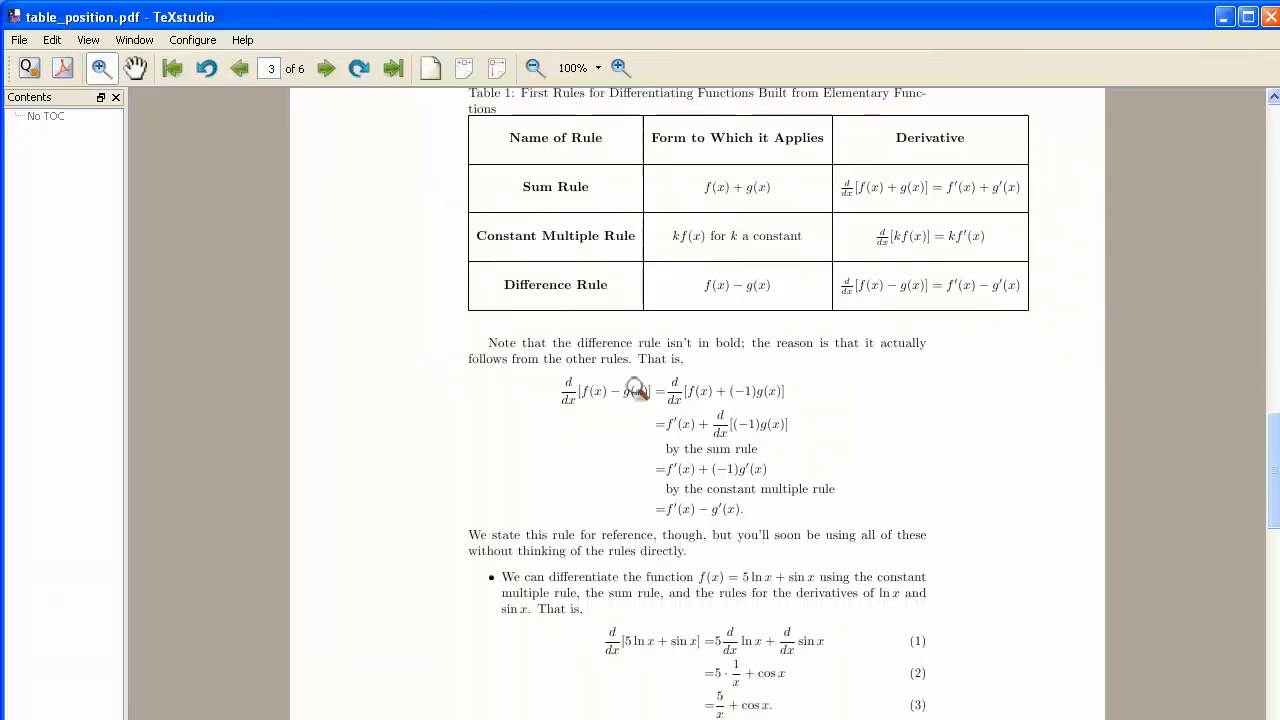
pyautogui.moveTo(940, 318)
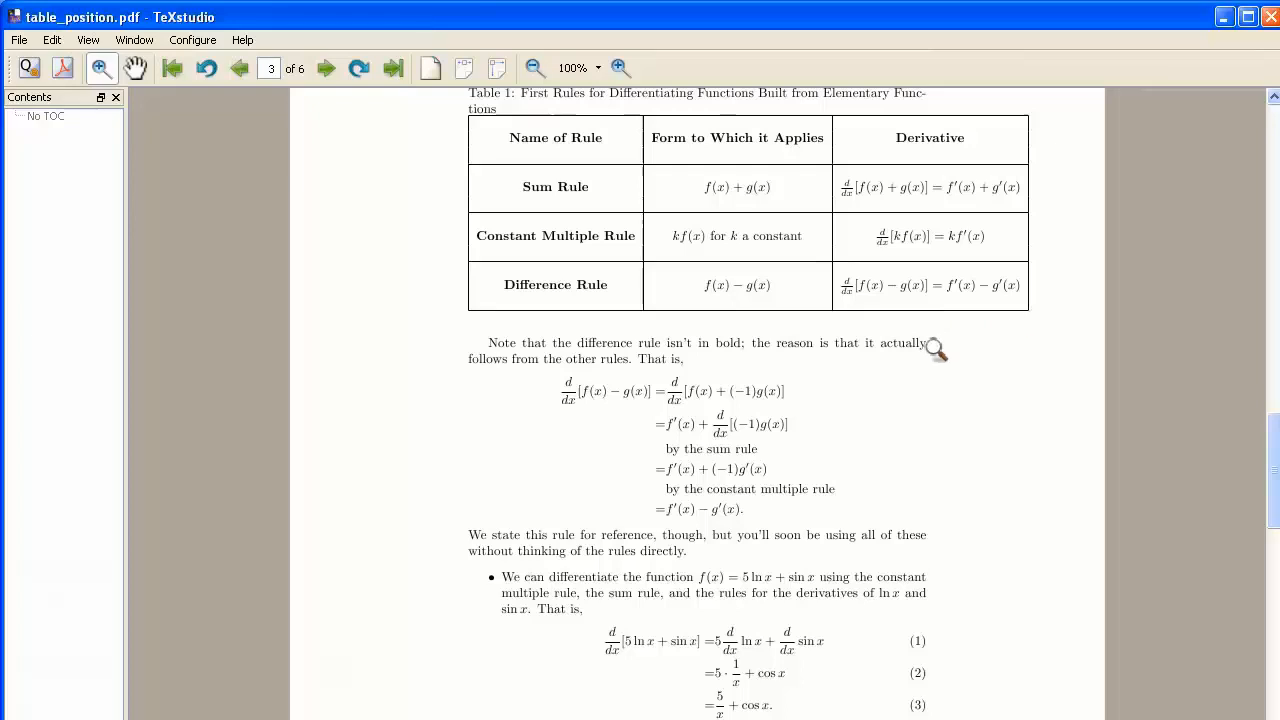
pyautogui.moveTo(940, 332)
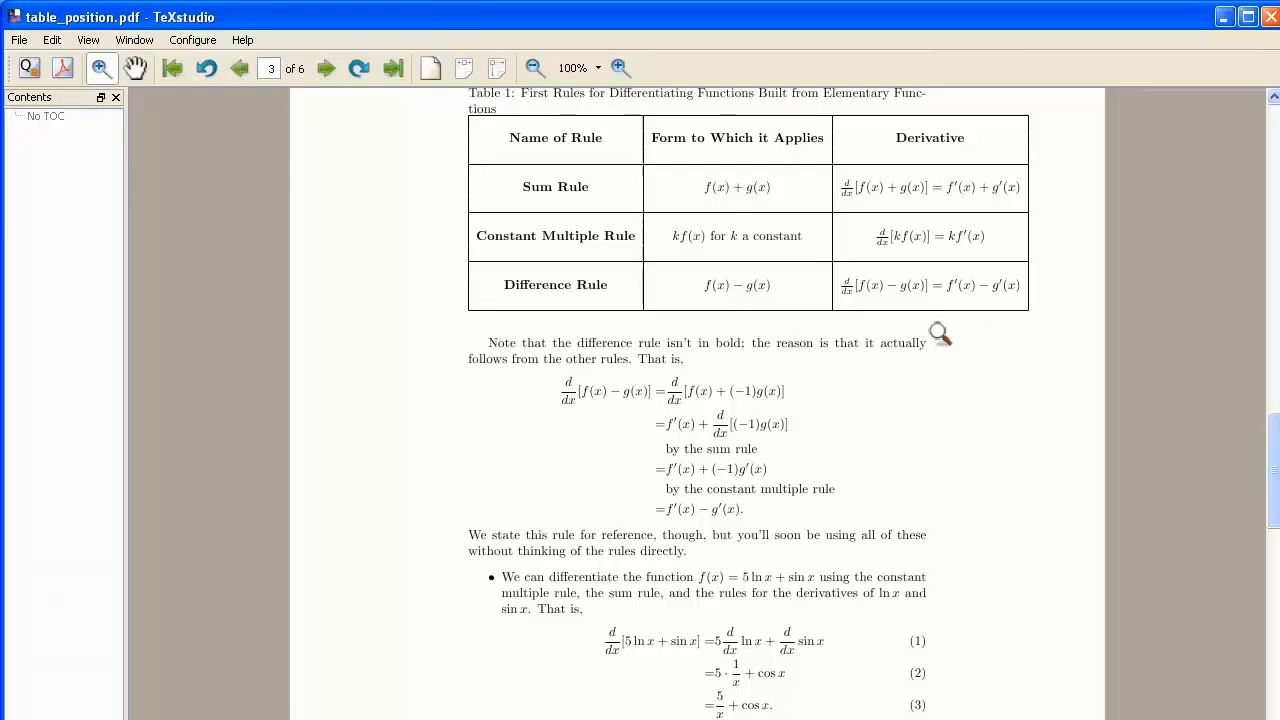
pyautogui.moveTo(942, 342)
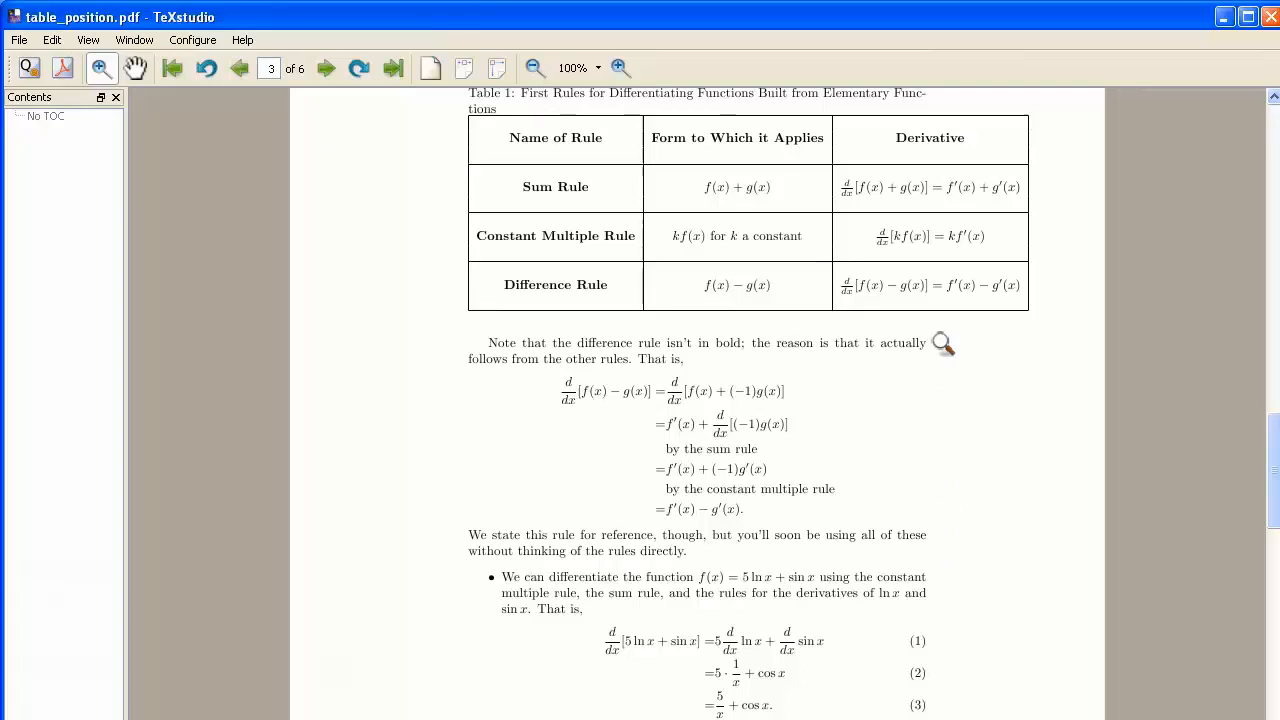
pyautogui.moveTo(948, 122)
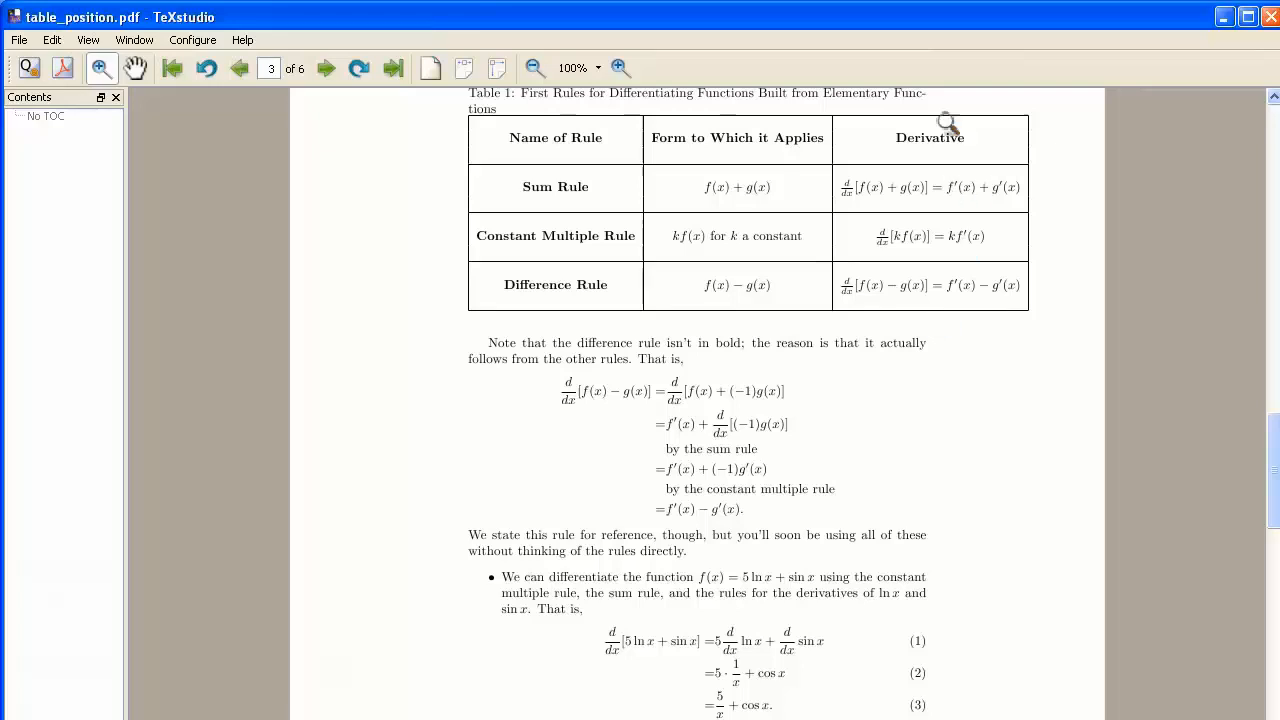
pyautogui.moveTo(938, 332)
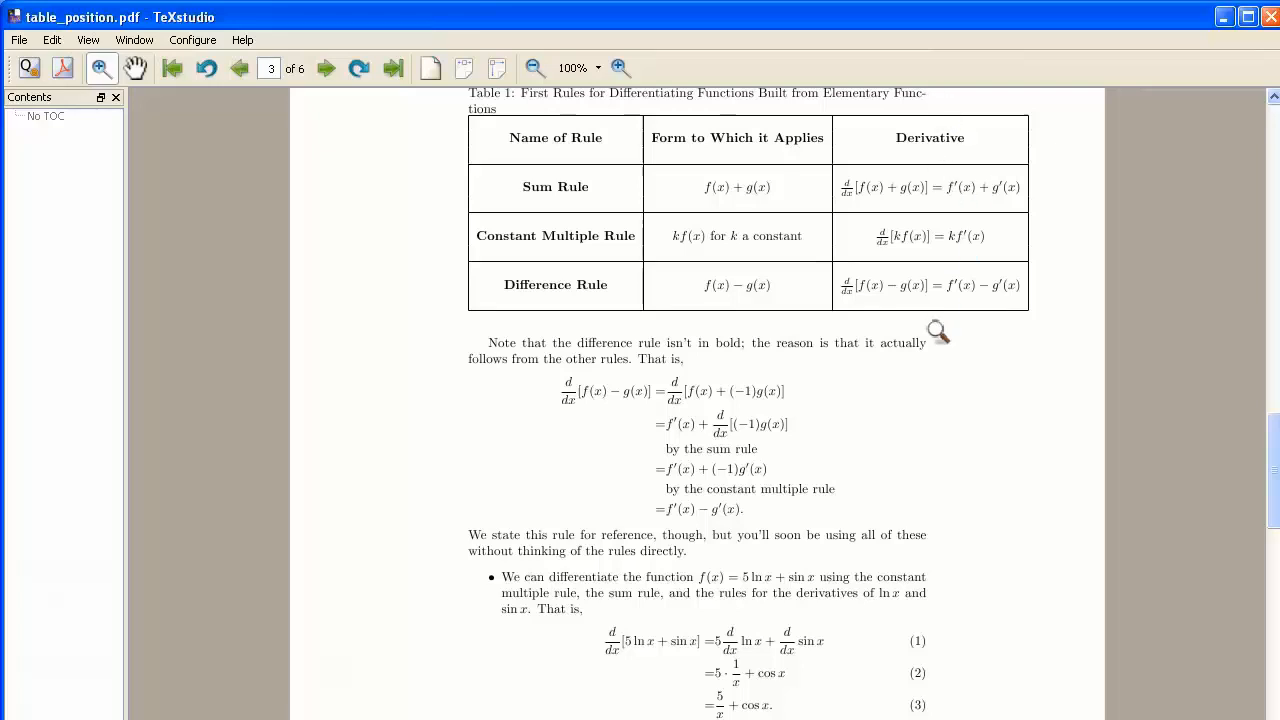
pyautogui.moveTo(1032, 306)
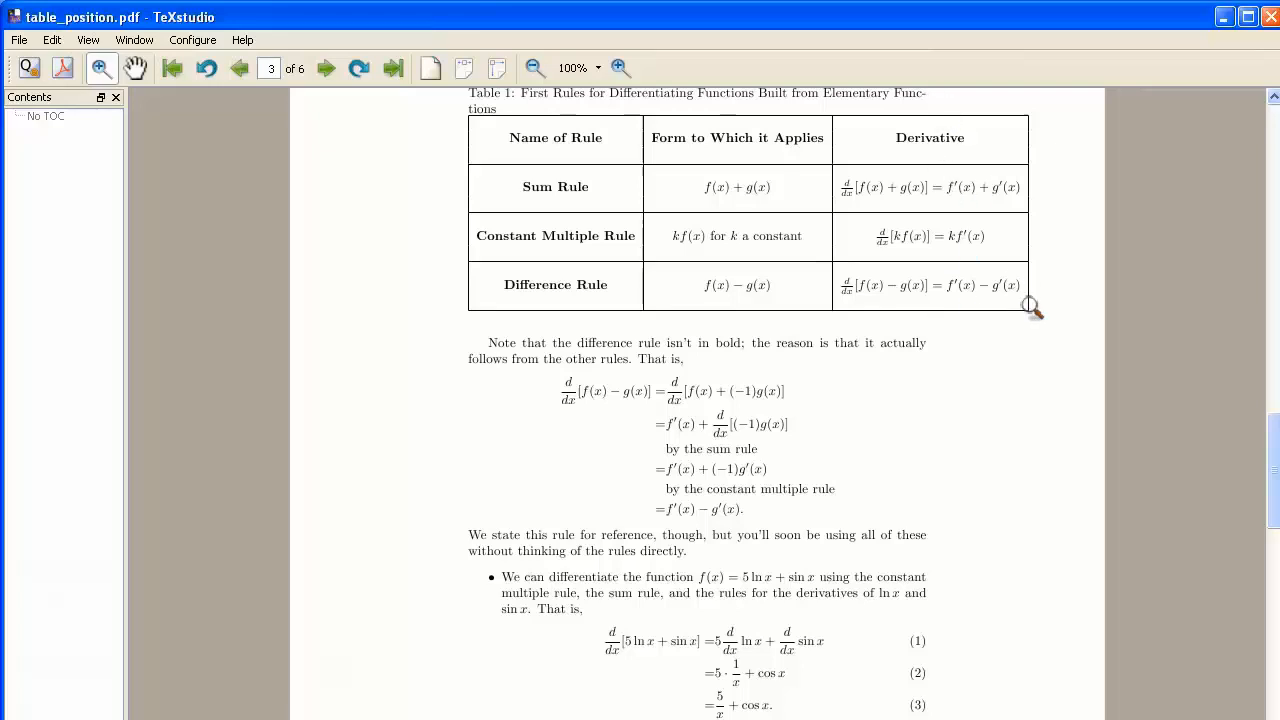
pyautogui.moveTo(916, 308)
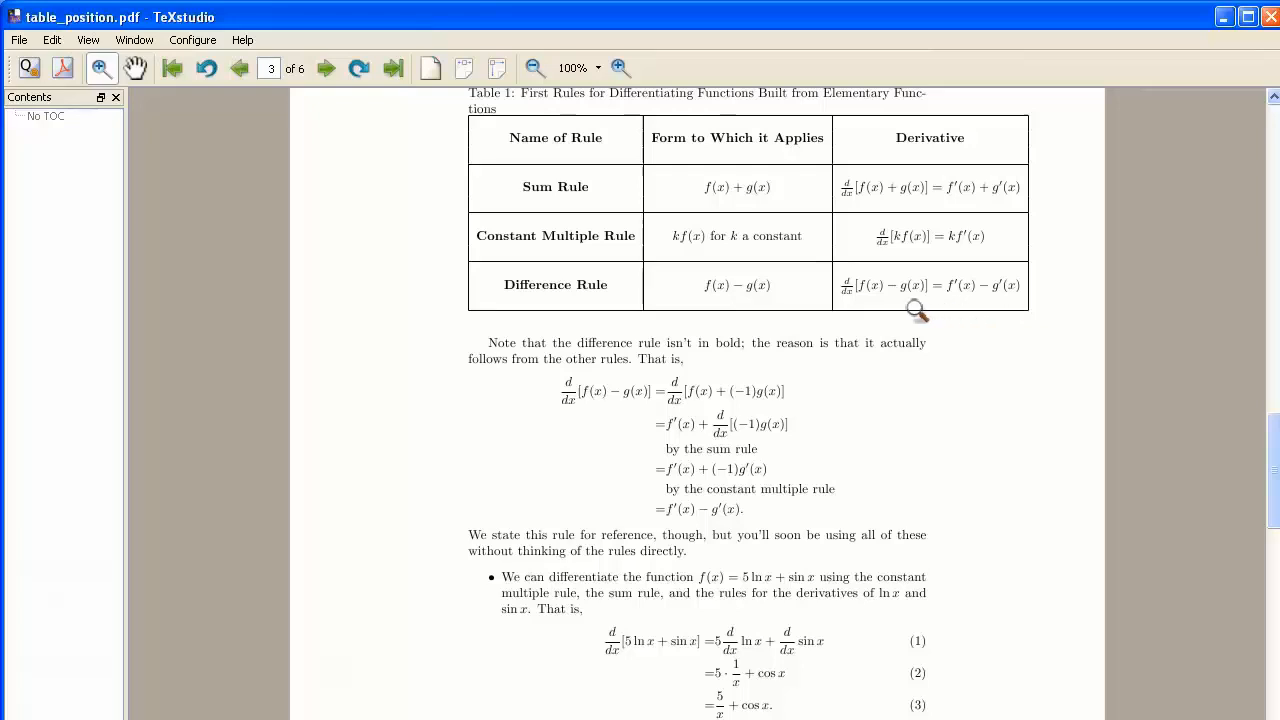
pyautogui.moveTo(1028, 296)
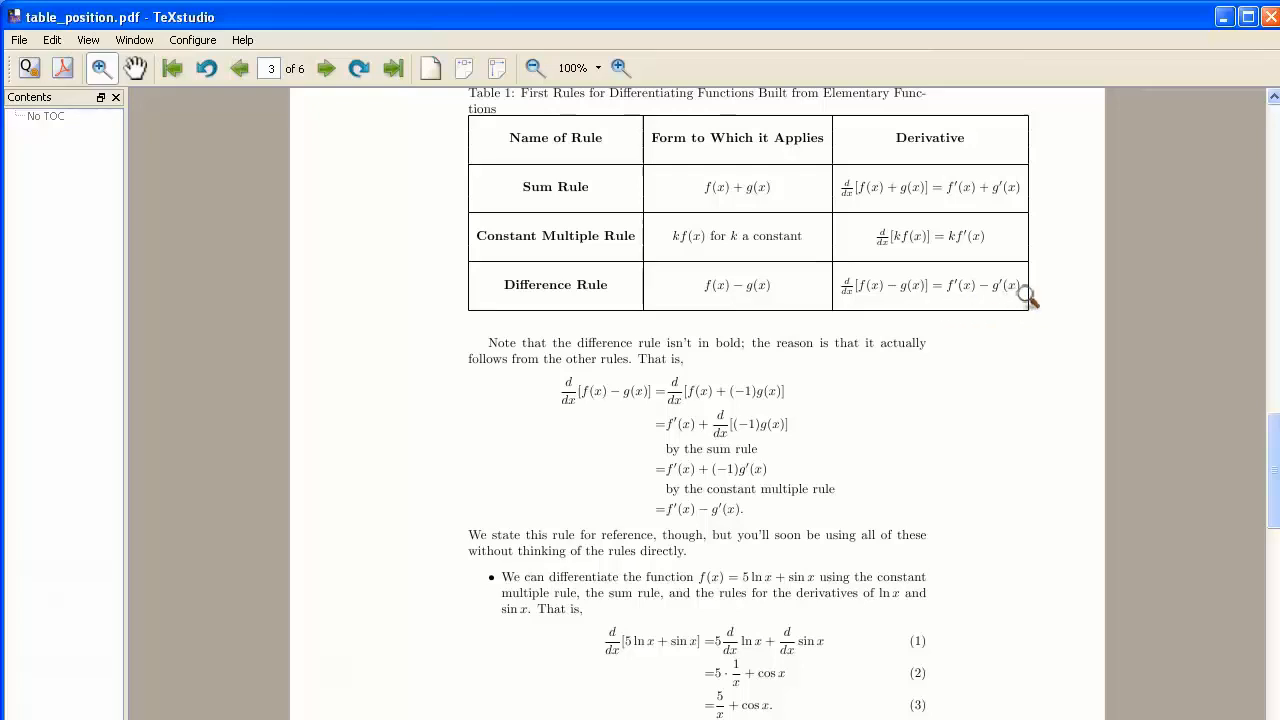
pyautogui.moveTo(1160, 270)
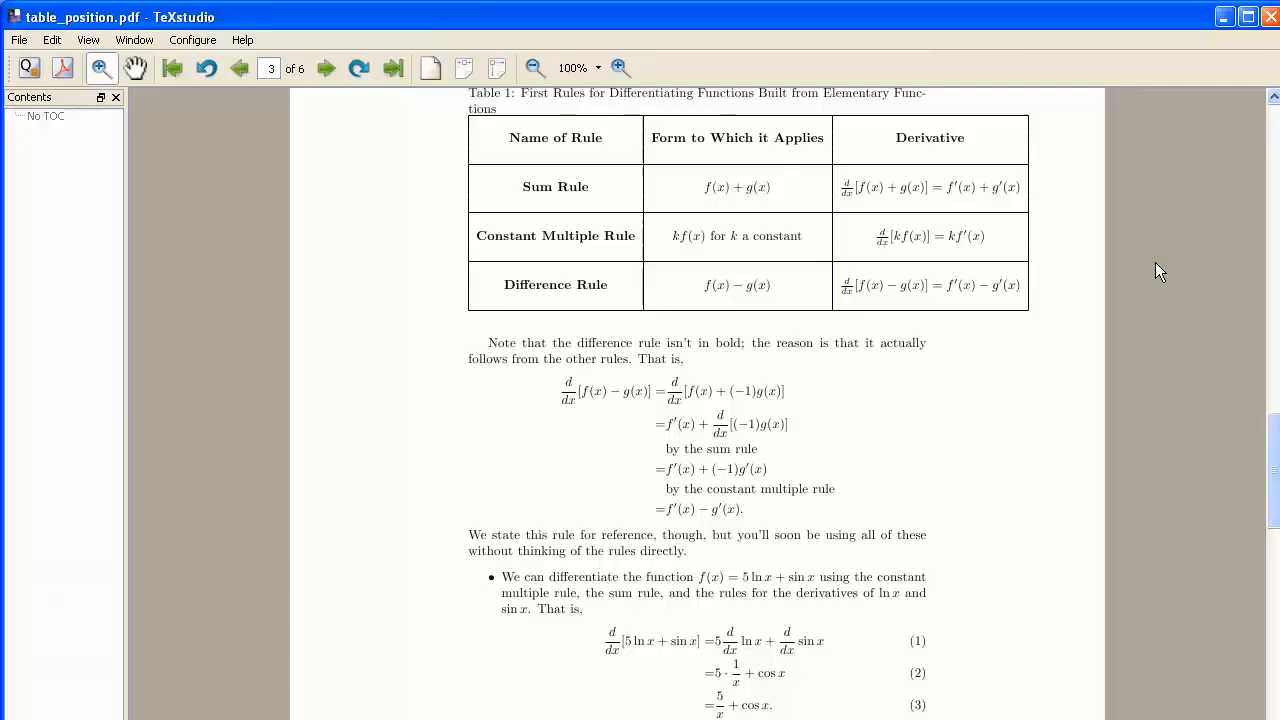
pyautogui.moveTo(964, 270)
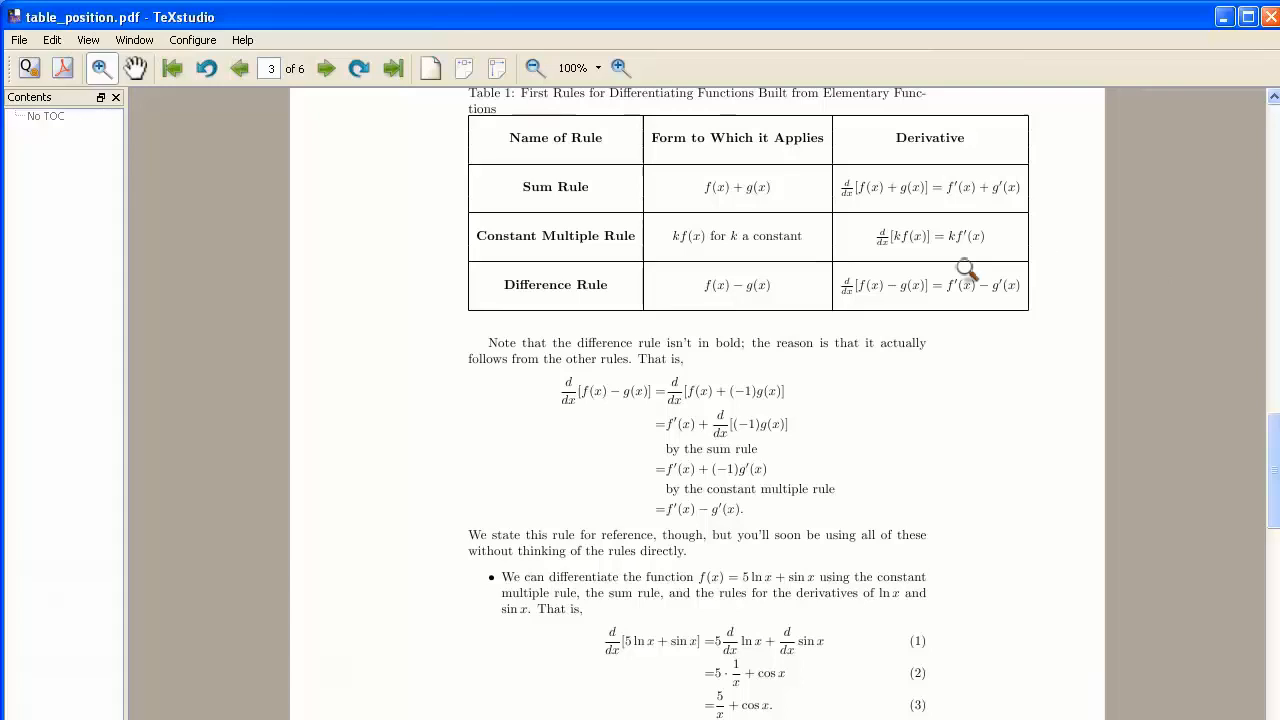
pyautogui.moveTo(890, 322)
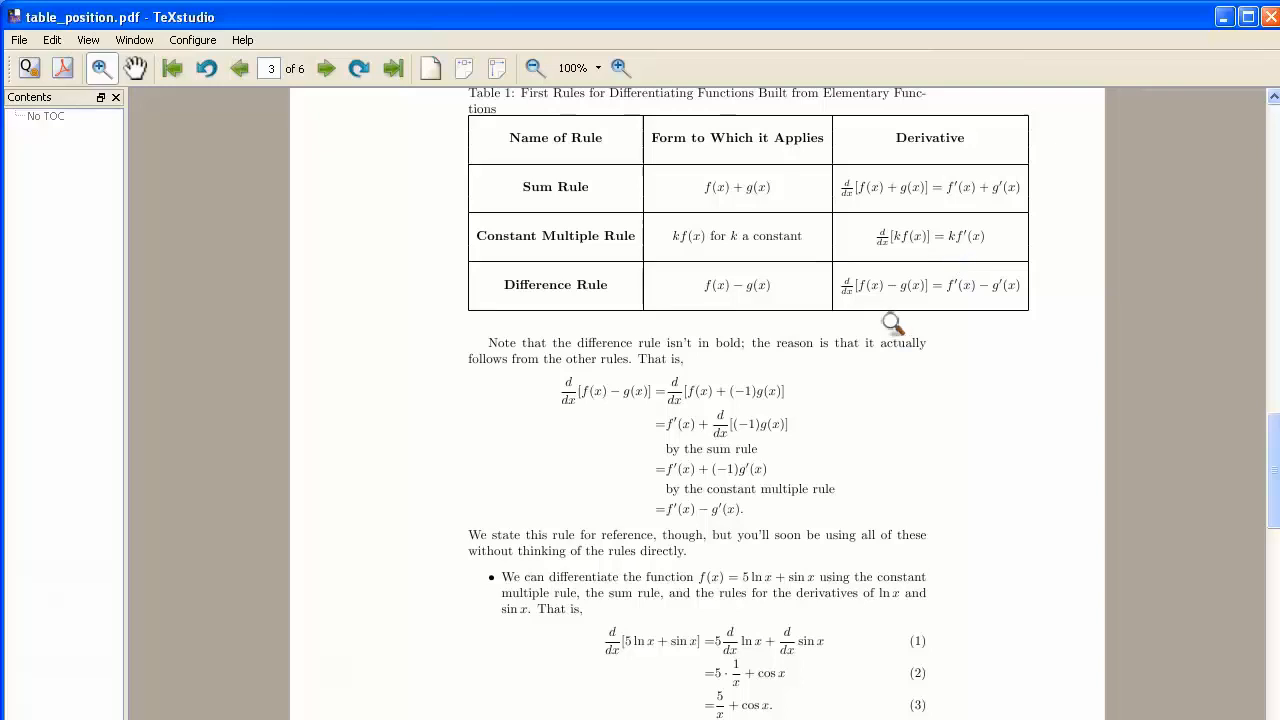
pyautogui.moveTo(556, 328)
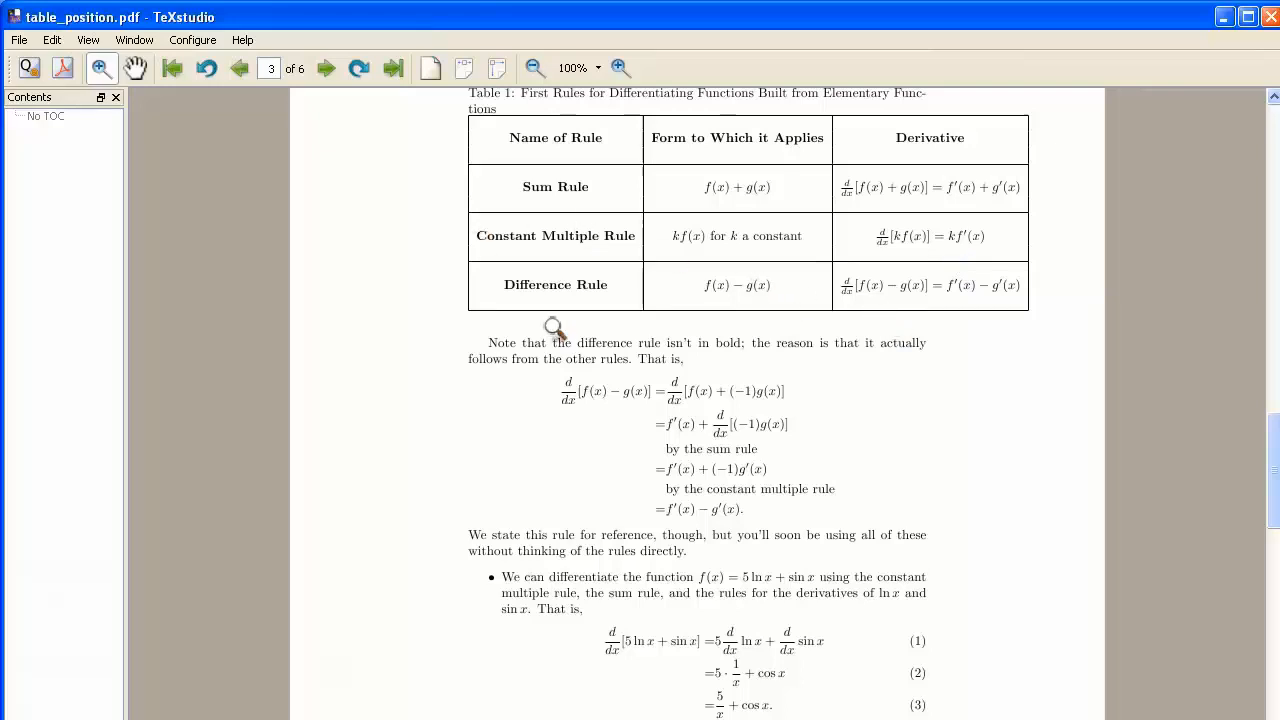
pyautogui.moveTo(584, 150)
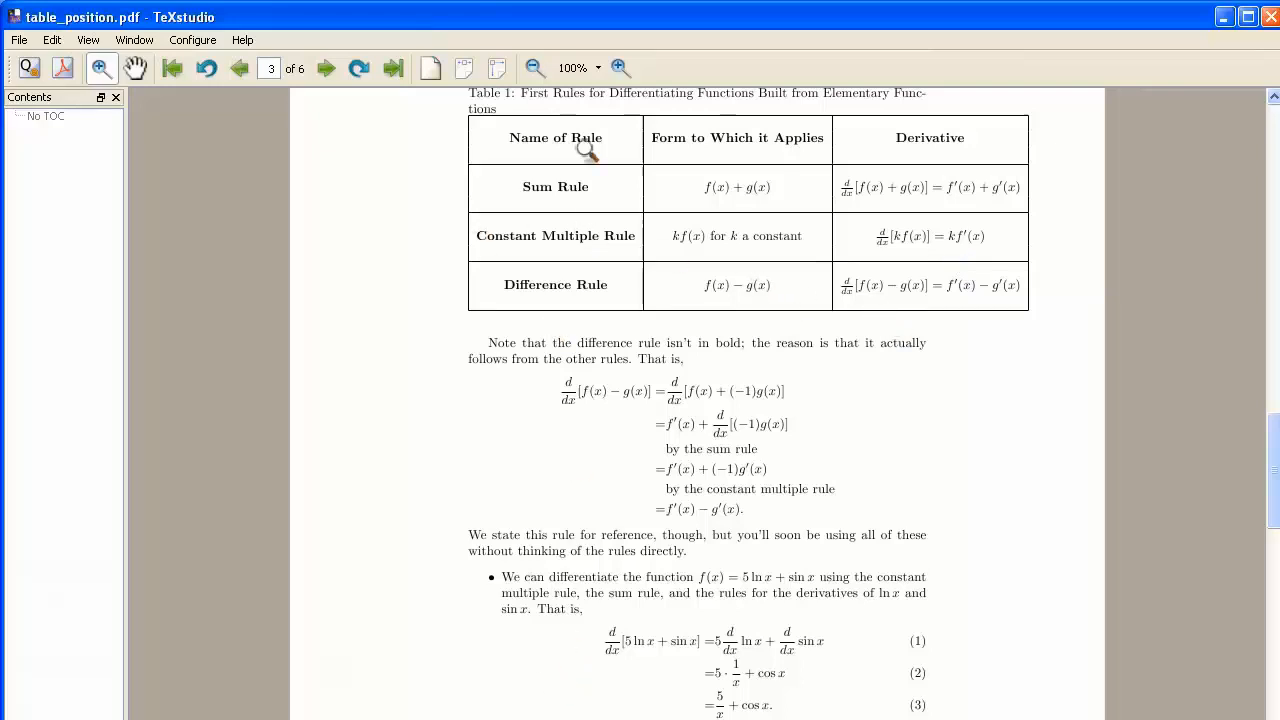
pyautogui.moveTo(1062, 230)
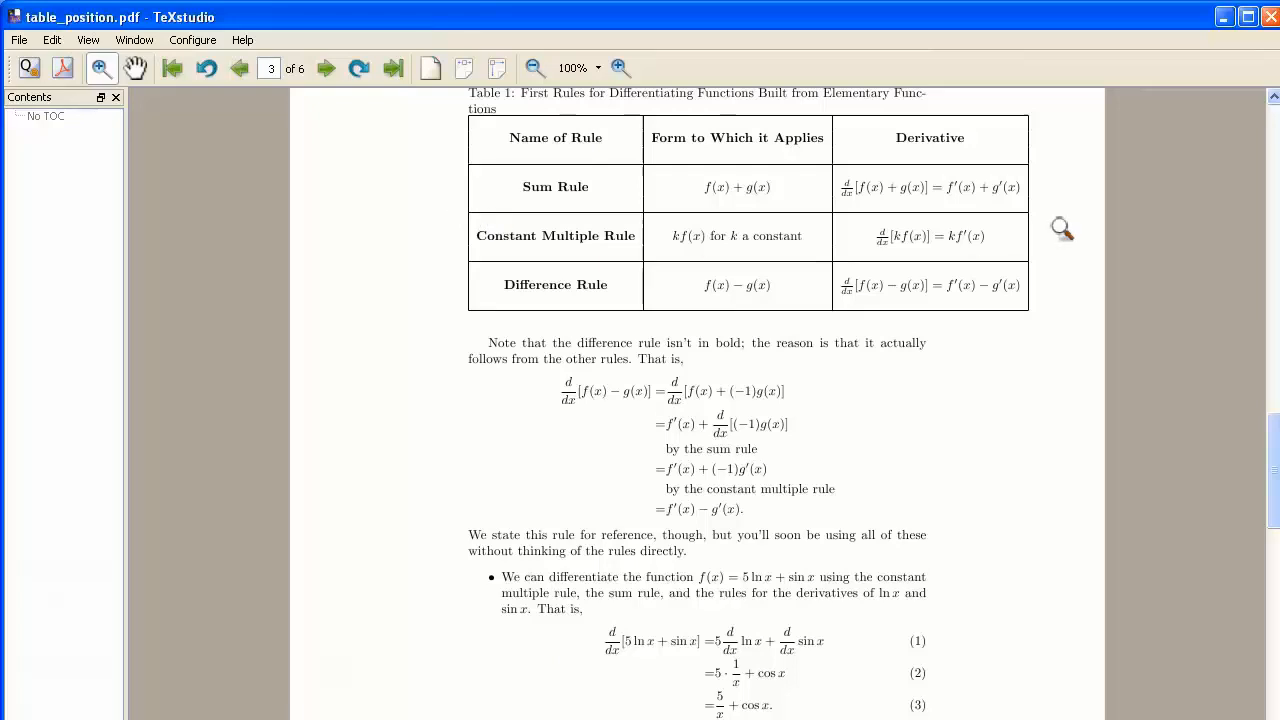
pyautogui.moveTo(1036, 228)
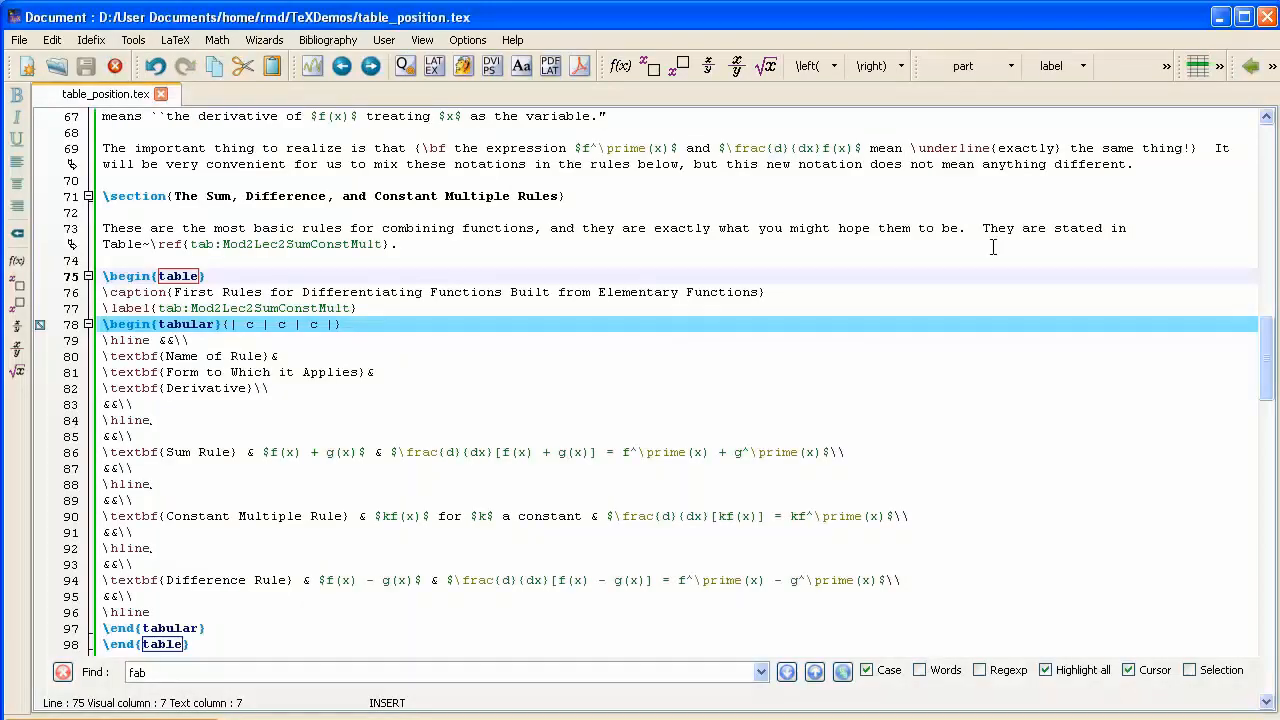
pyautogui.moveTo(620, 344)
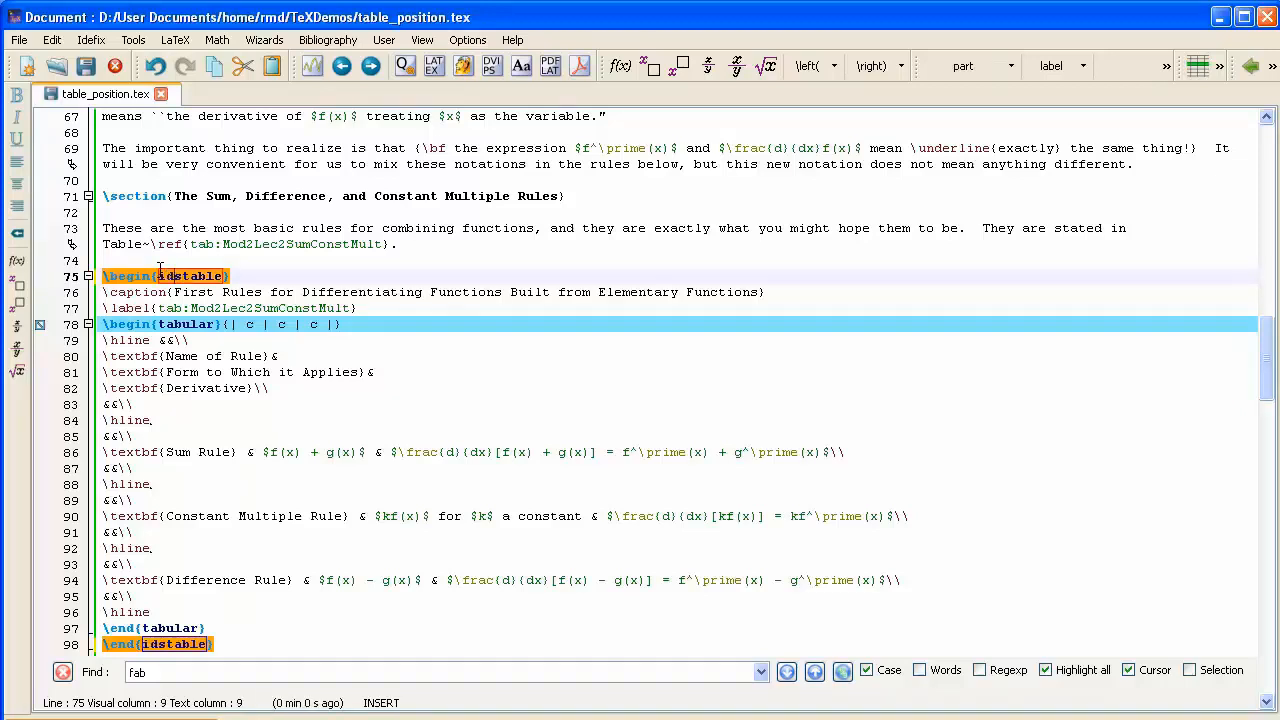
# Step: Rename the table environment to sidewaystable so both \begin and \end lines update
pyautogui.write('ew')
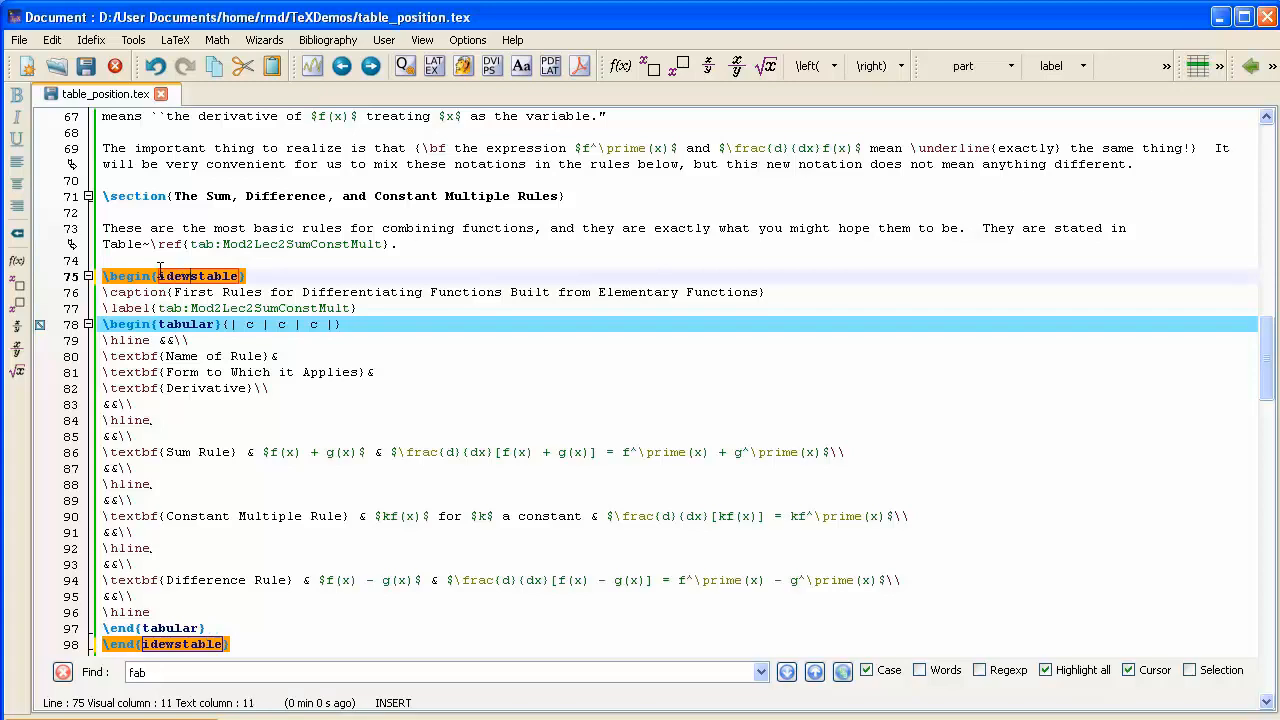
pyautogui.write('ays')
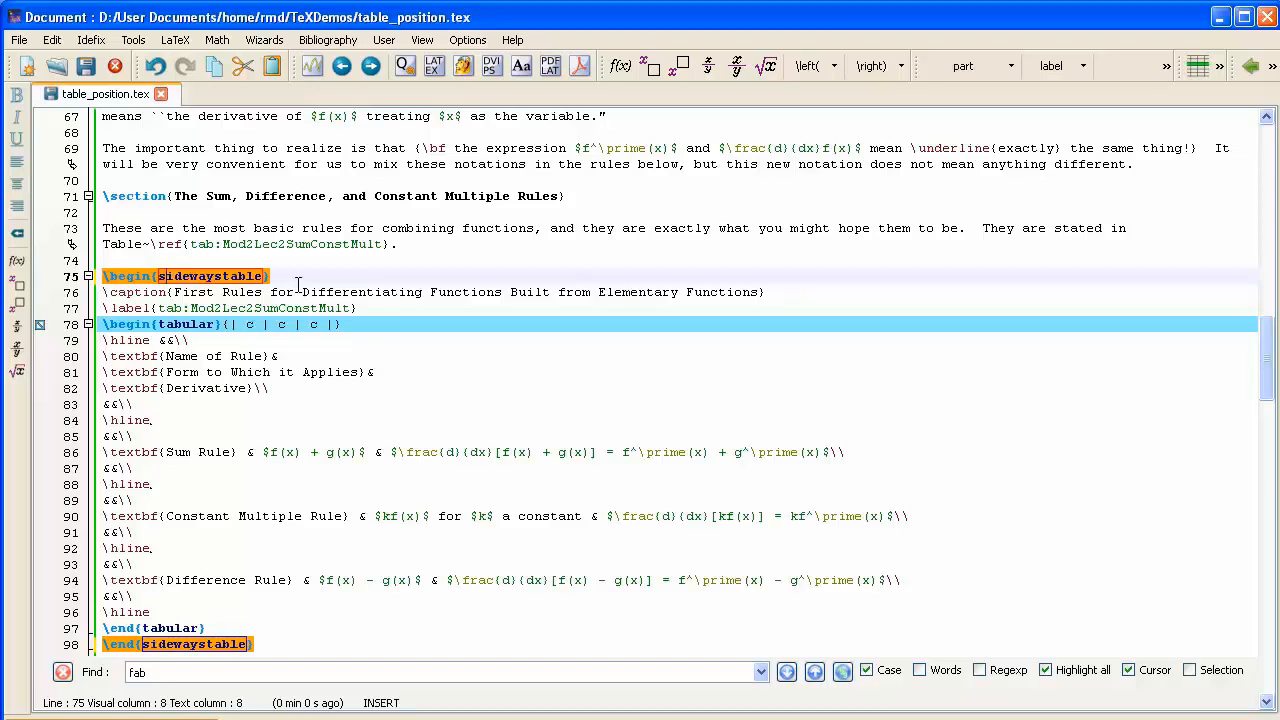
# Step: Add \usepackage{rotating} to the preamble on a new line after graphicx
pyautogui.scroll(3)
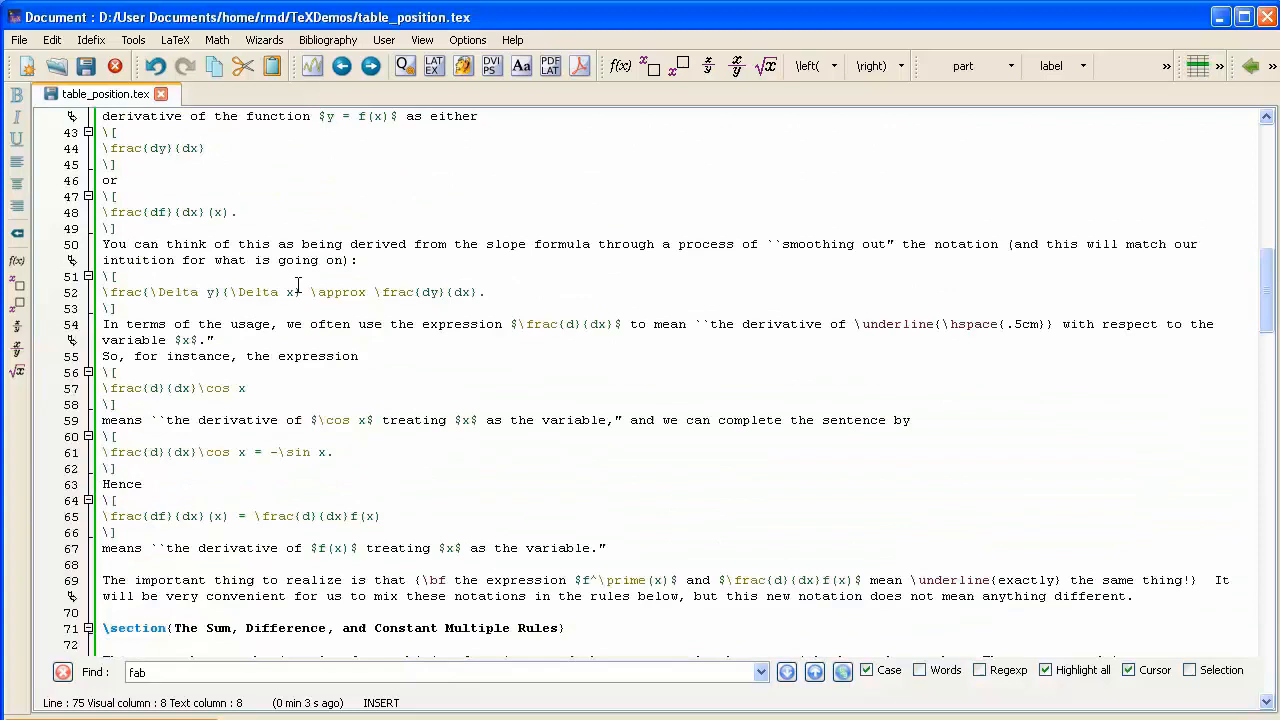
pyautogui.scroll(3)
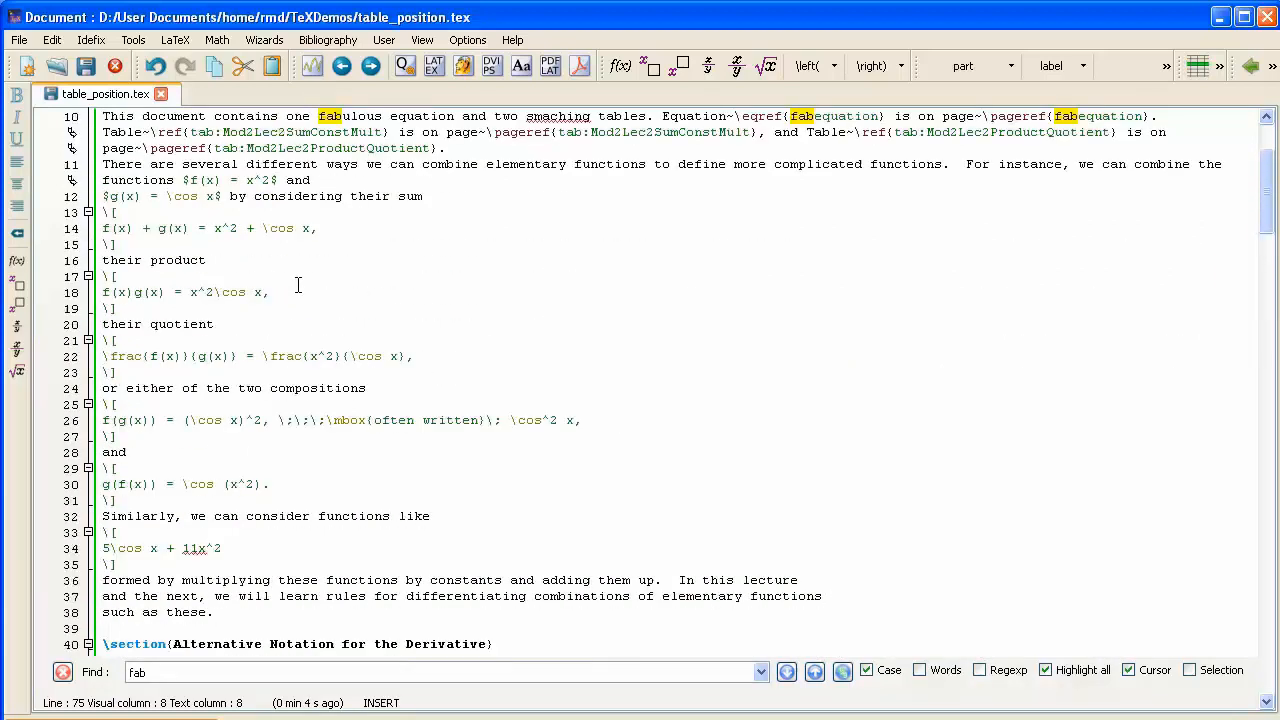
pyautogui.scroll(3)
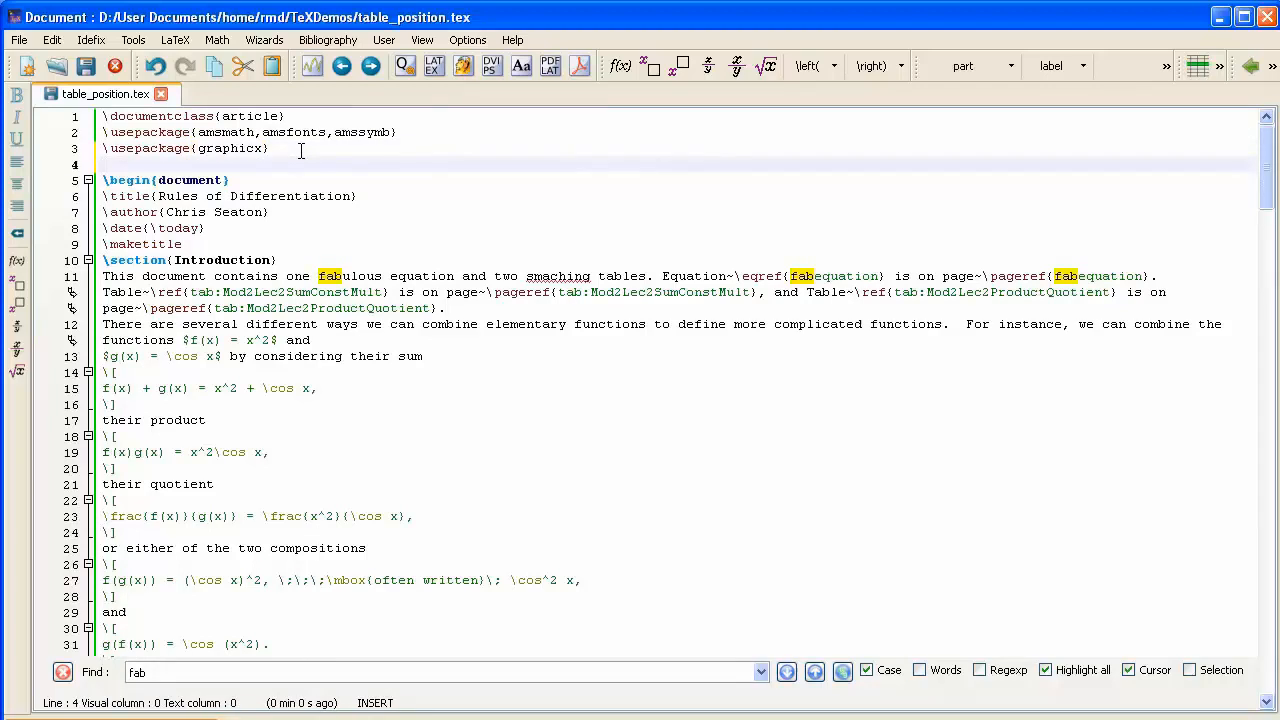
pyautogui.write('\\usepackage')
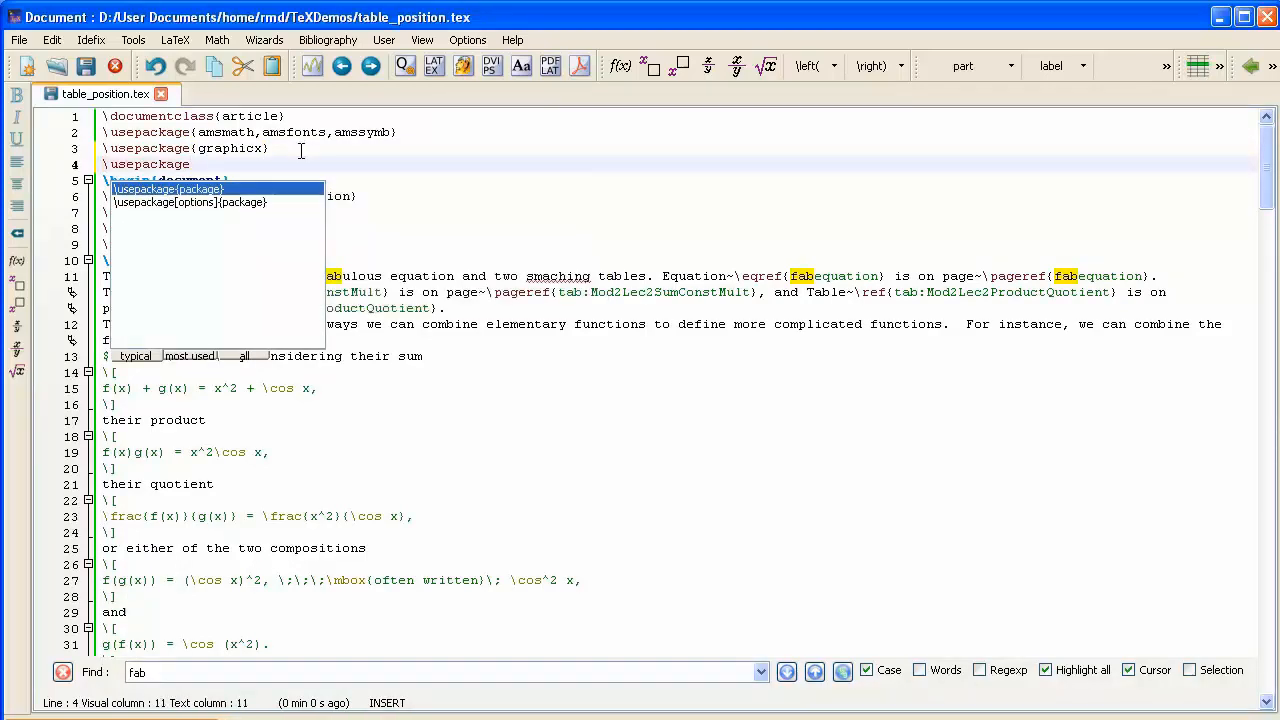
pyautogui.write('rotating}')
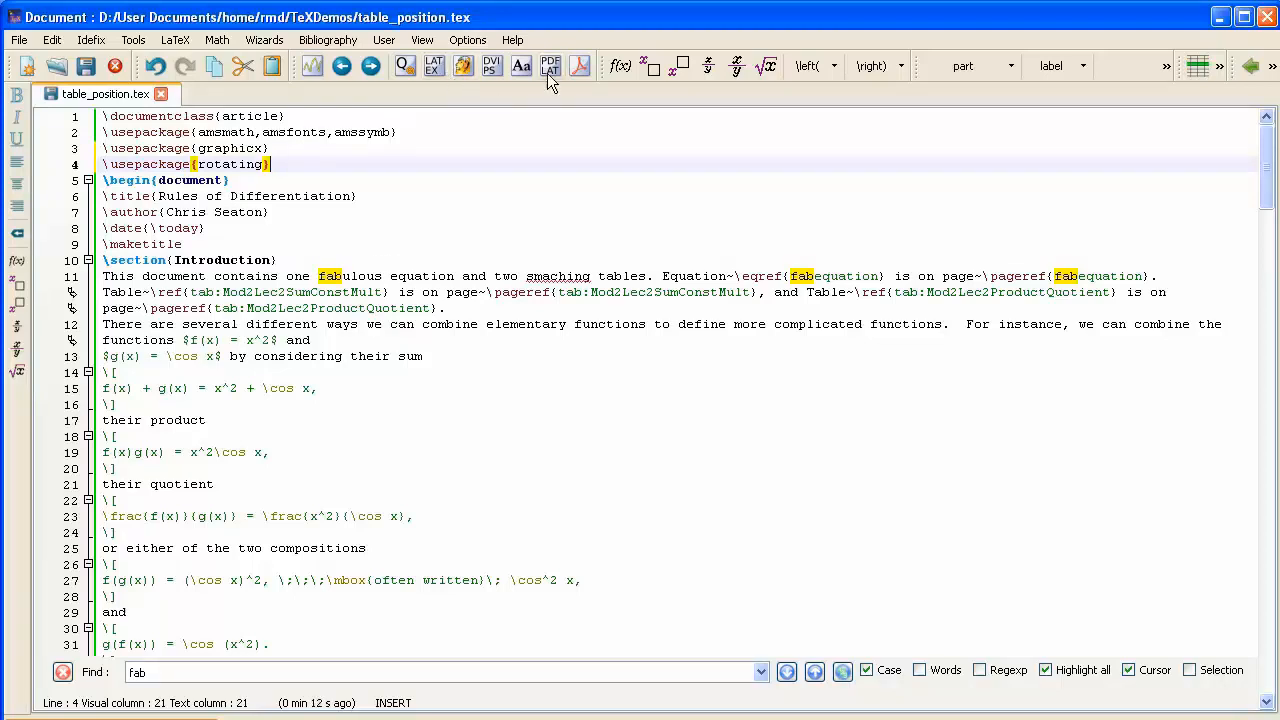
pyautogui.moveTo(552, 66)
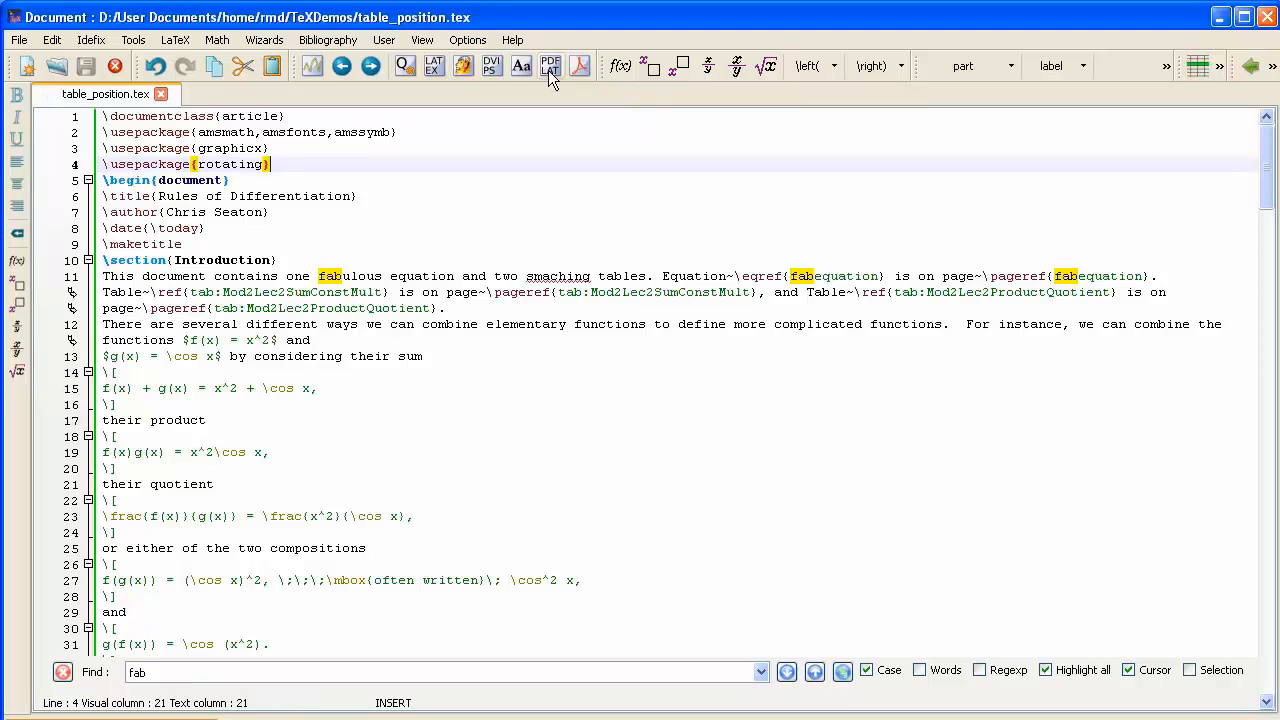
pyautogui.moveTo(580, 66)
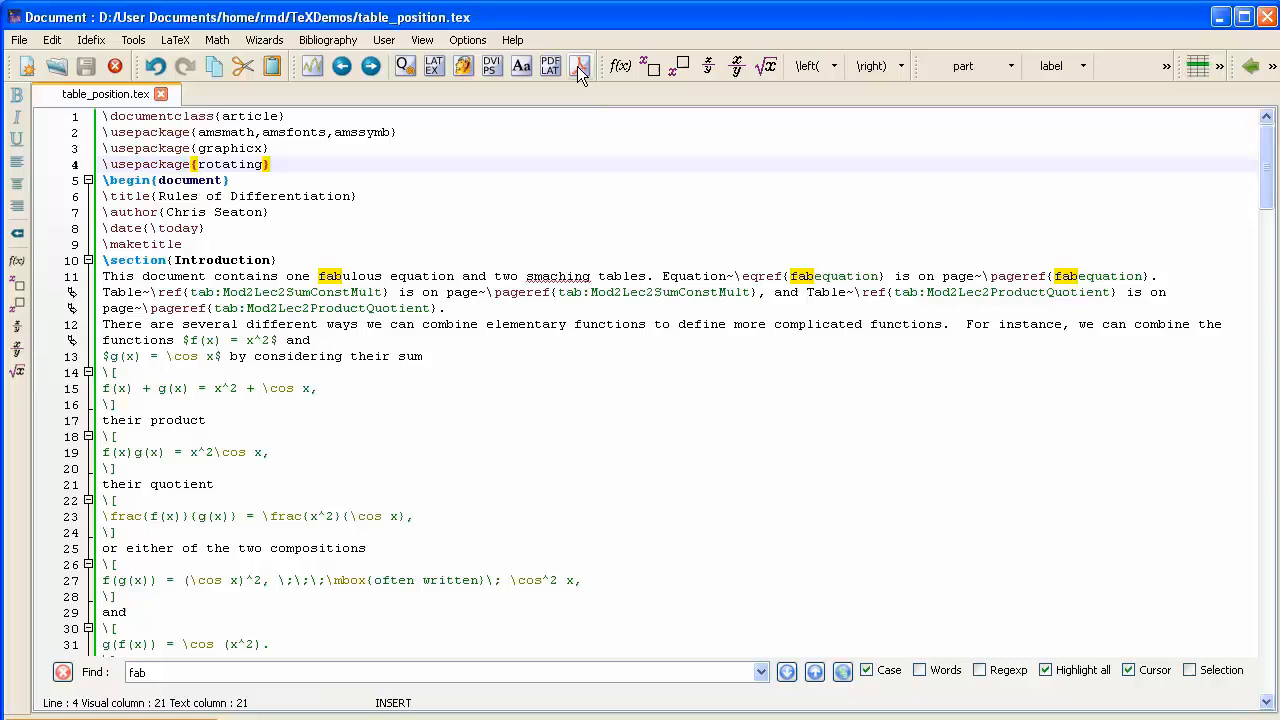
# Step: View the PDF and inspect page 3 where Table 1 now appears rotated sideways
pyautogui.click(580, 66)
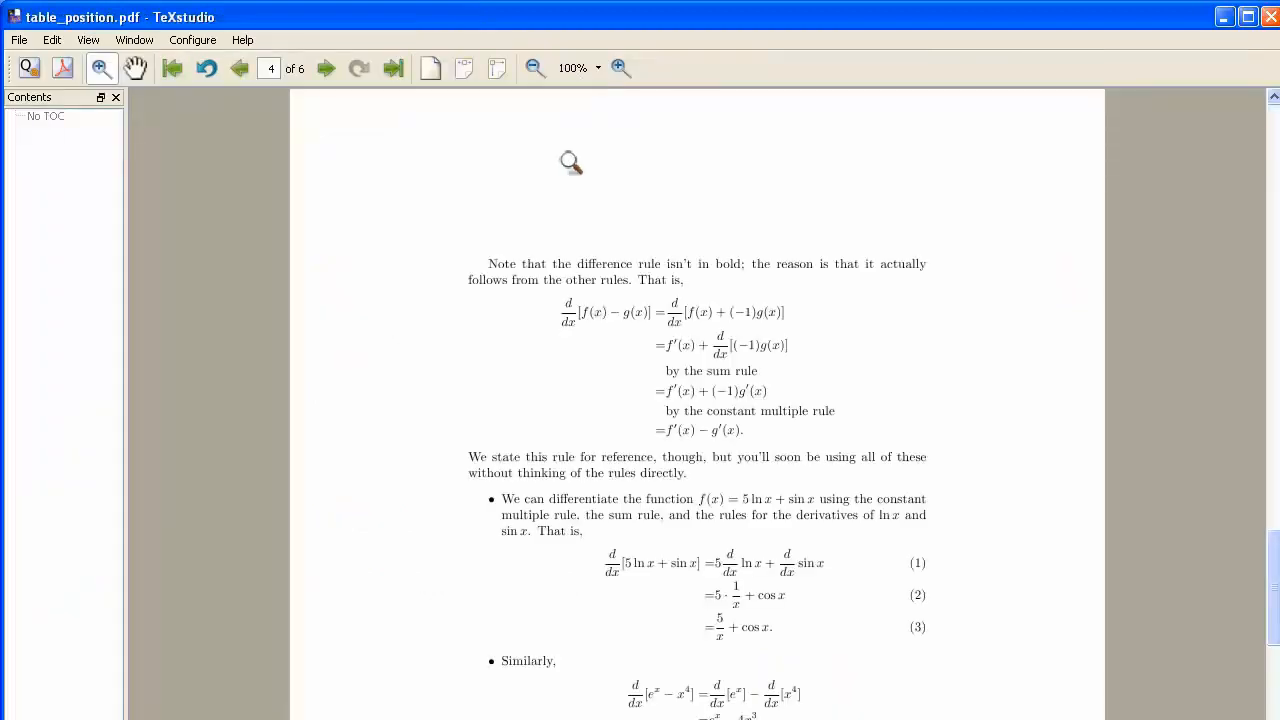
pyautogui.moveTo(630, 278)
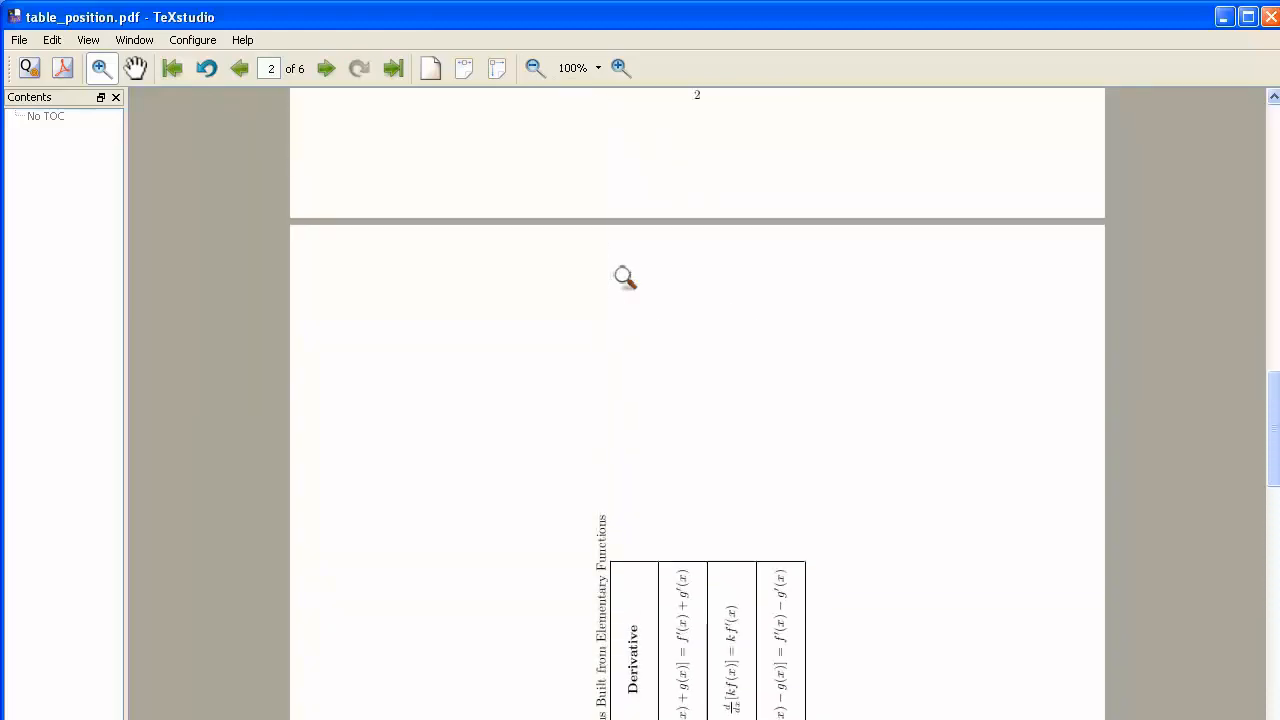
pyautogui.scroll(-3)
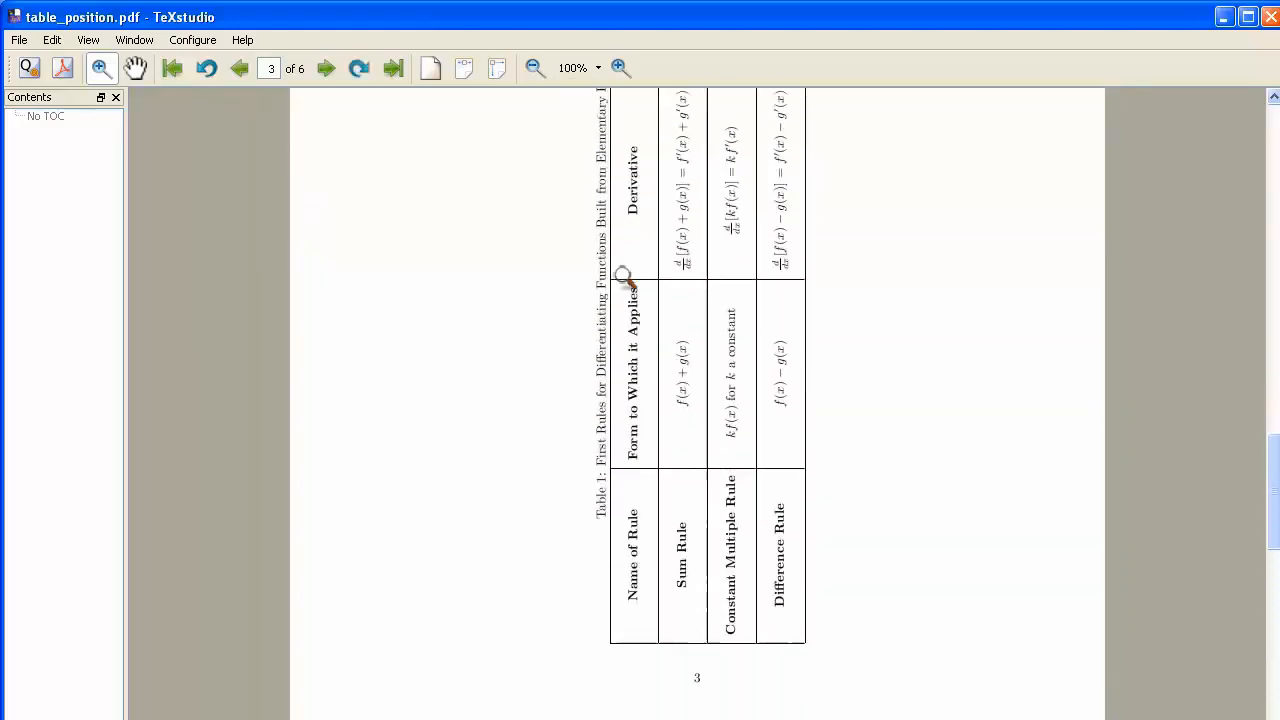
pyautogui.scroll(3)
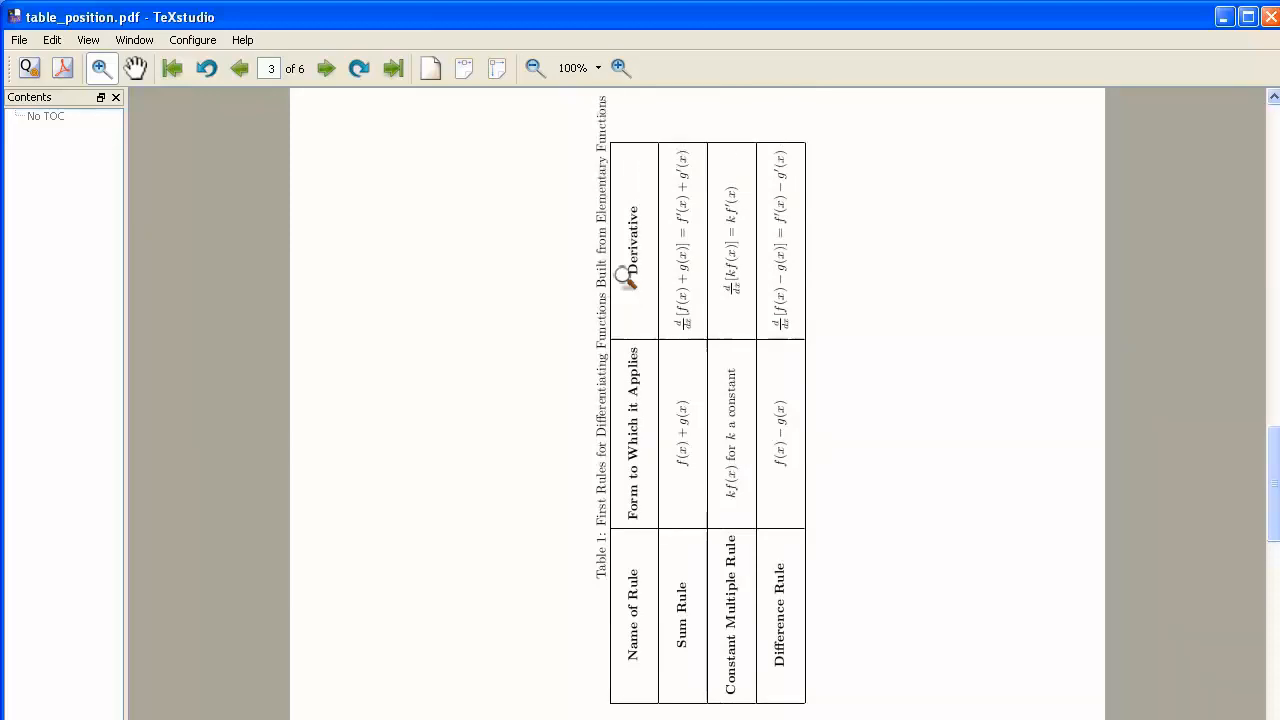
pyautogui.moveTo(682, 702)
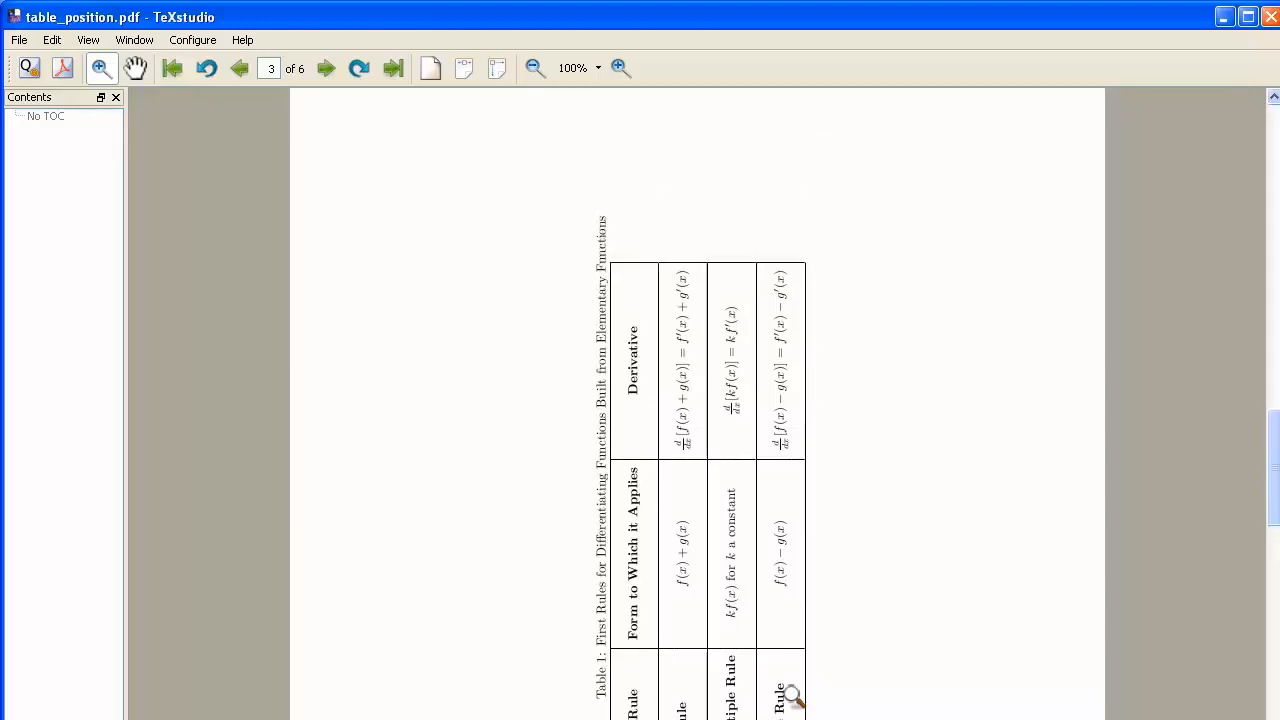
pyautogui.click(238, 68)
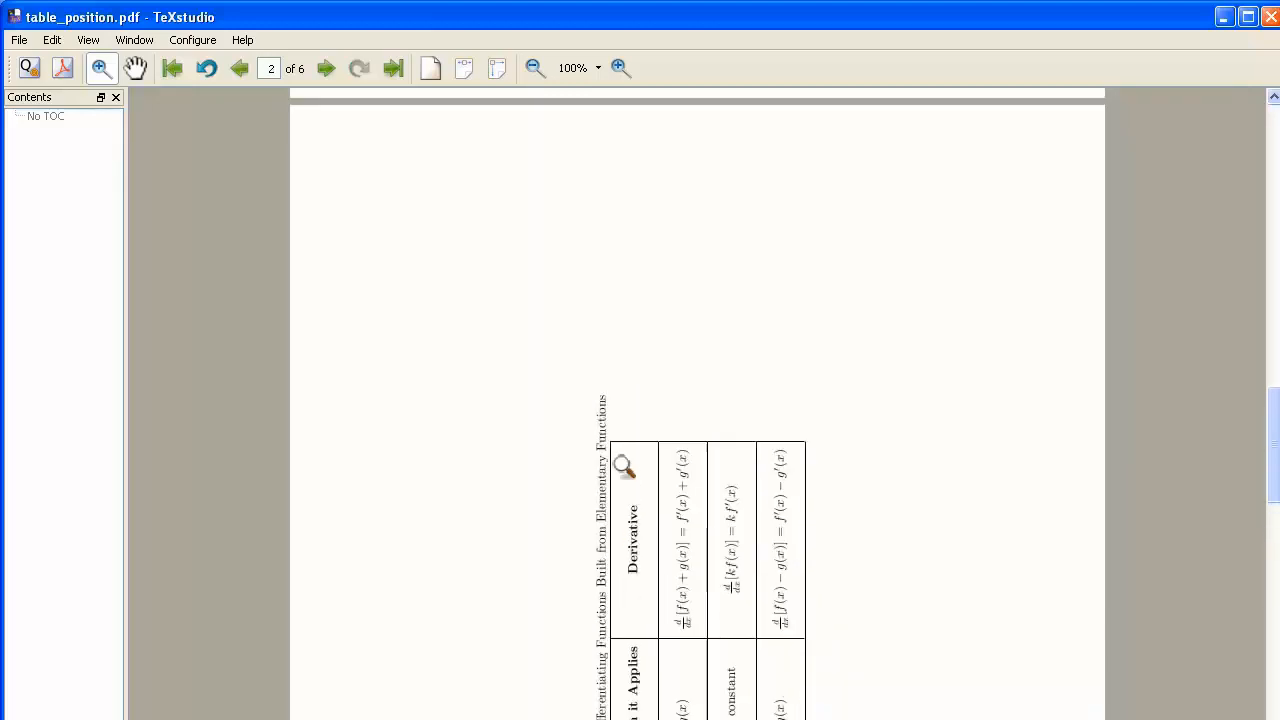
pyautogui.moveTo(604, 246)
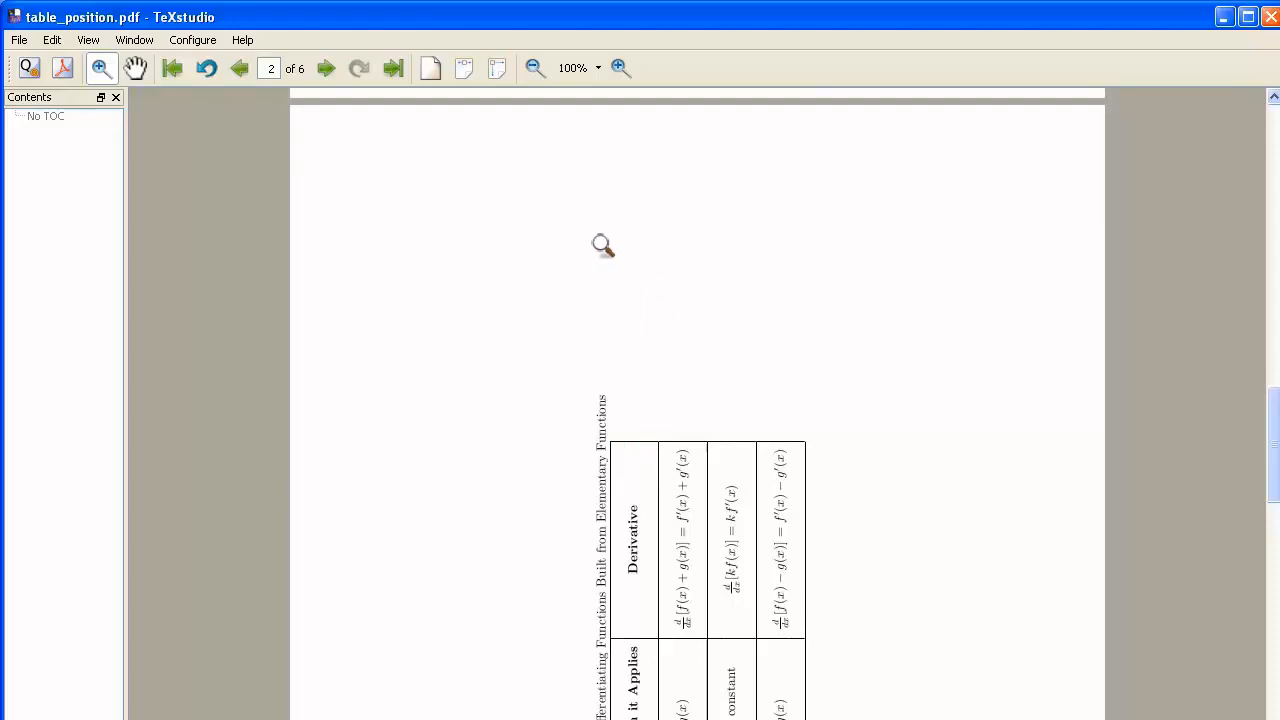
pyautogui.moveTo(776, 224)
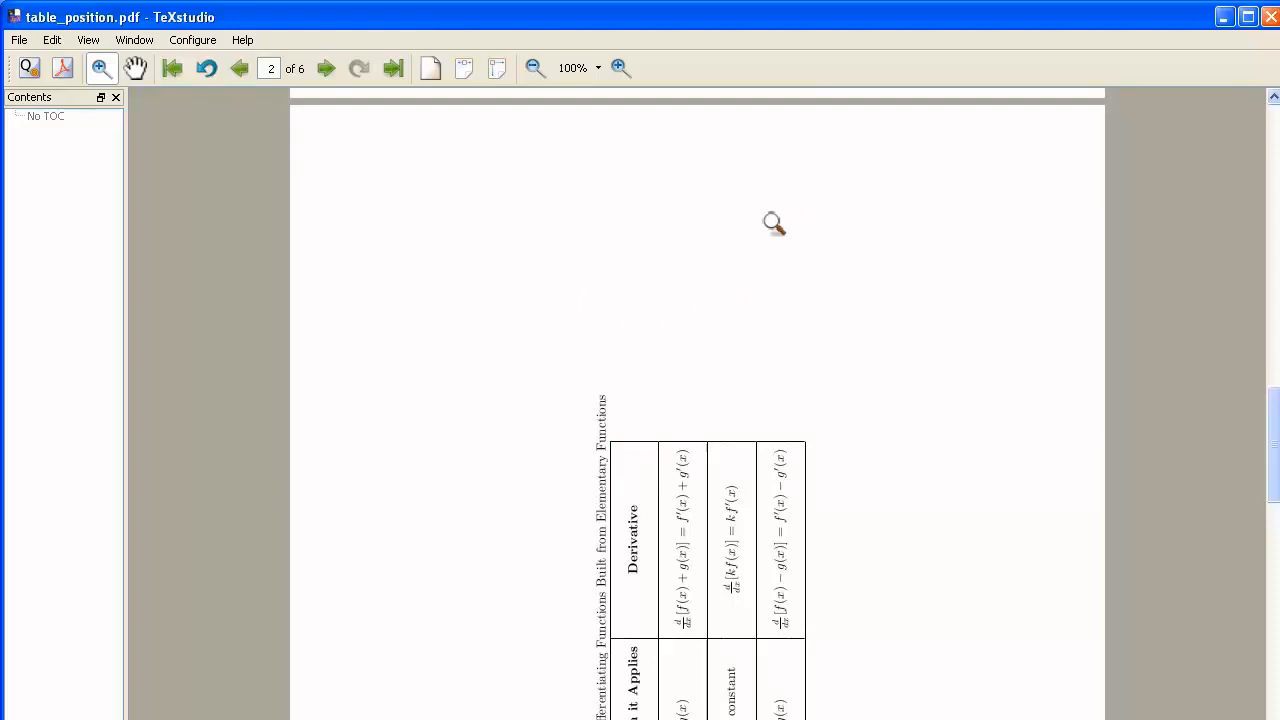
pyautogui.moveTo(796, 418)
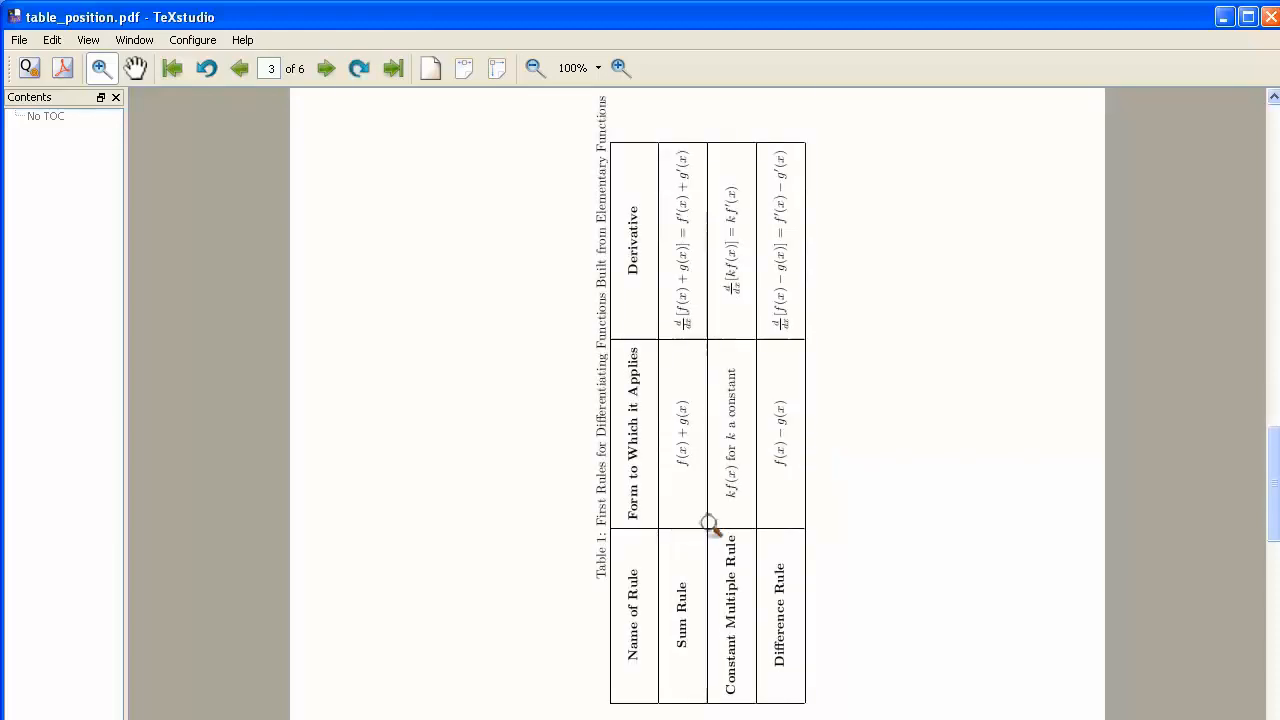
pyautogui.moveTo(720, 400)
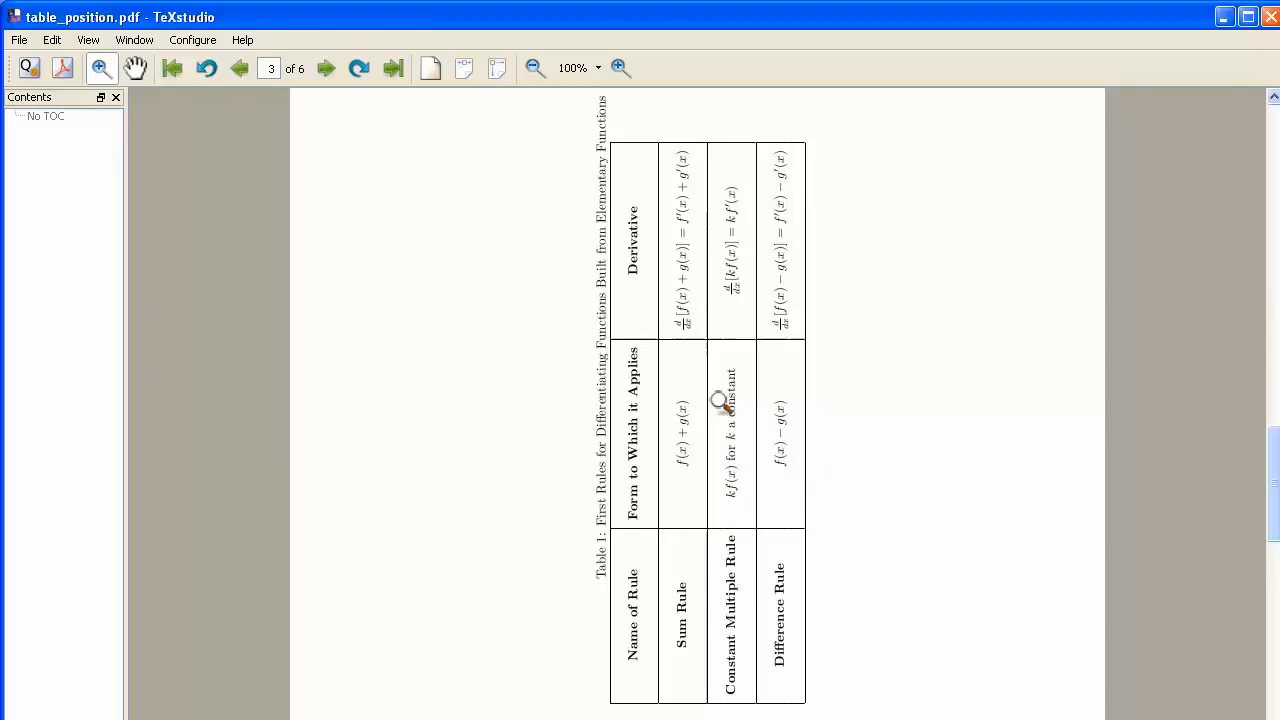
pyautogui.moveTo(768, 140)
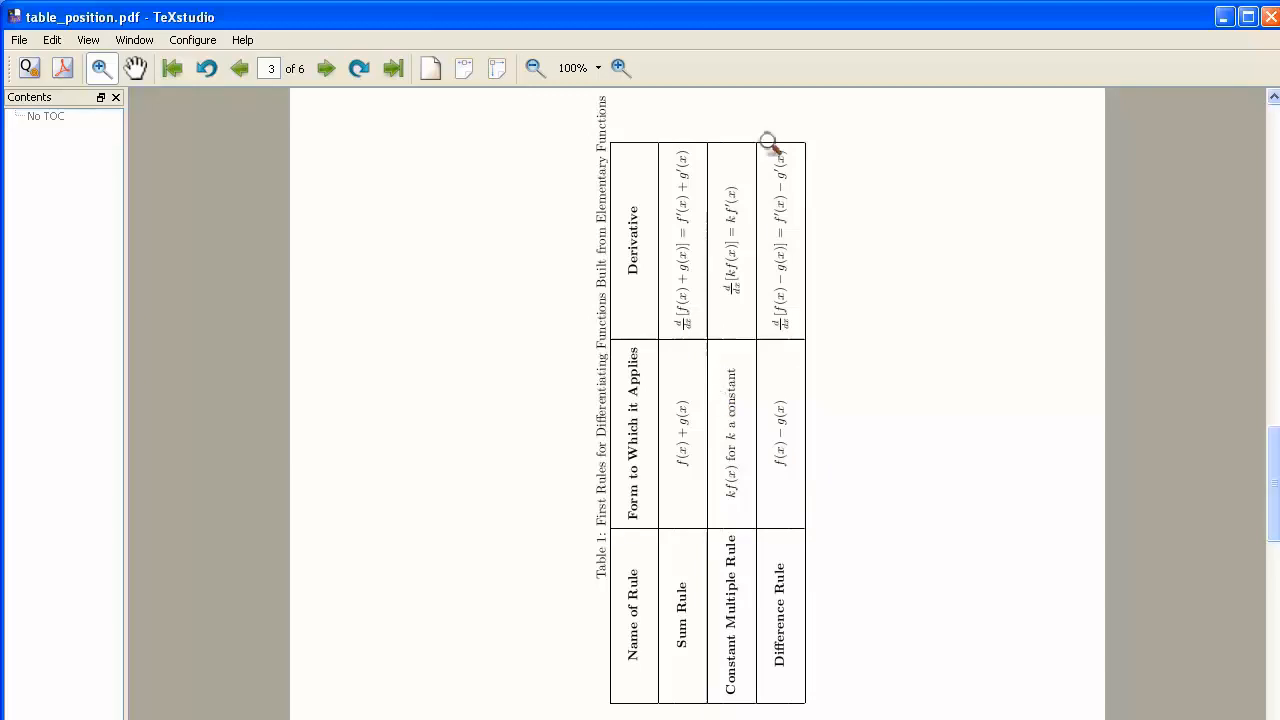
pyautogui.moveTo(762, 190)
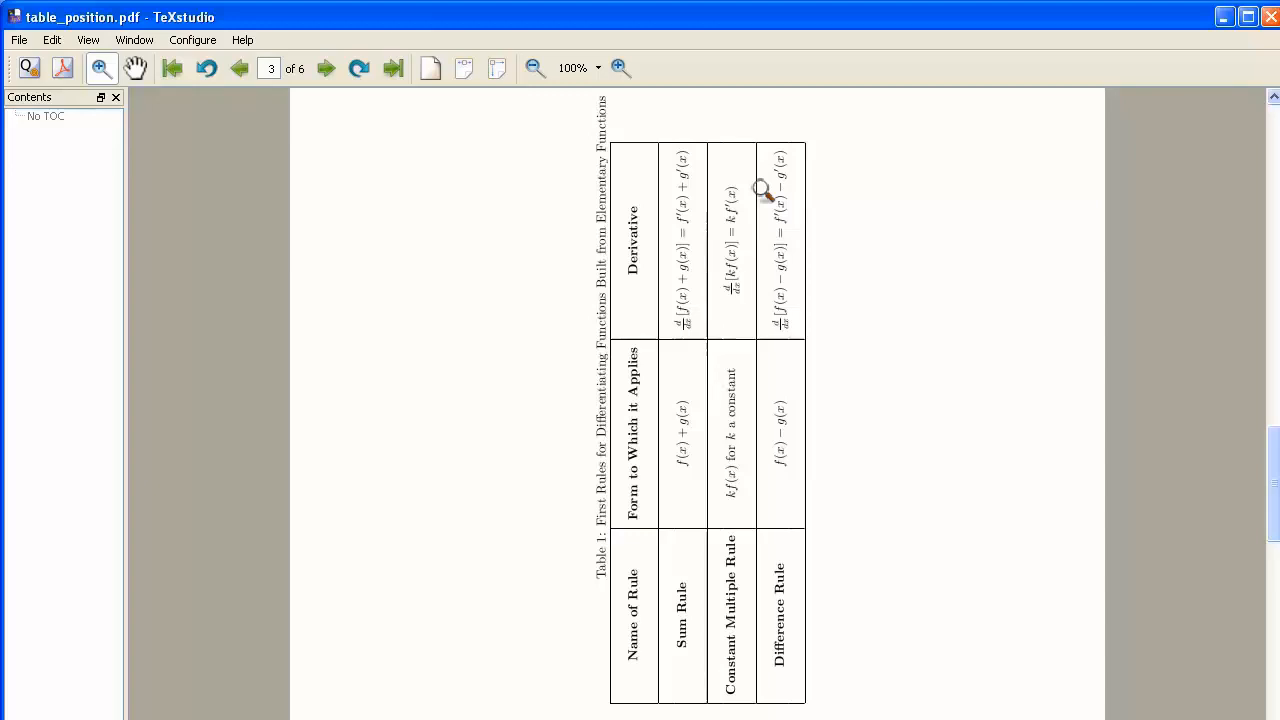
pyautogui.moveTo(718, 640)
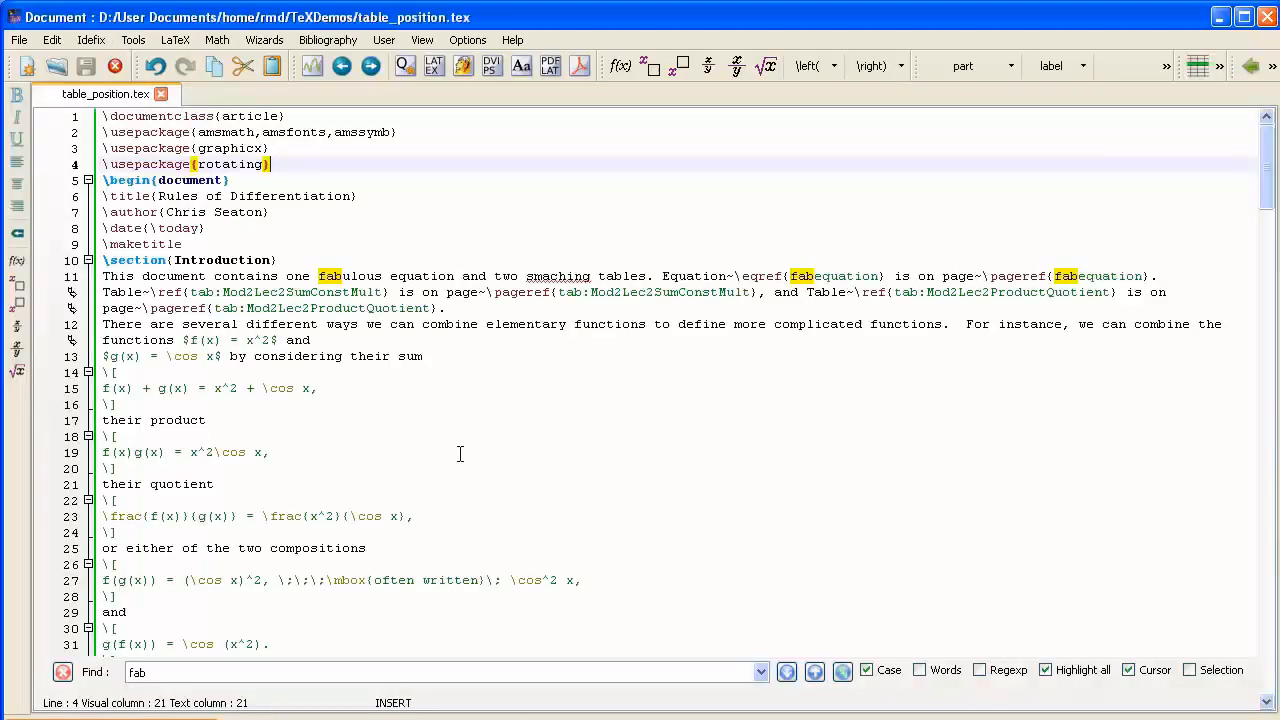
# Step: Scroll the source down to the sidewaystable block holding Table 1's tabular code
pyautogui.scroll(-3)
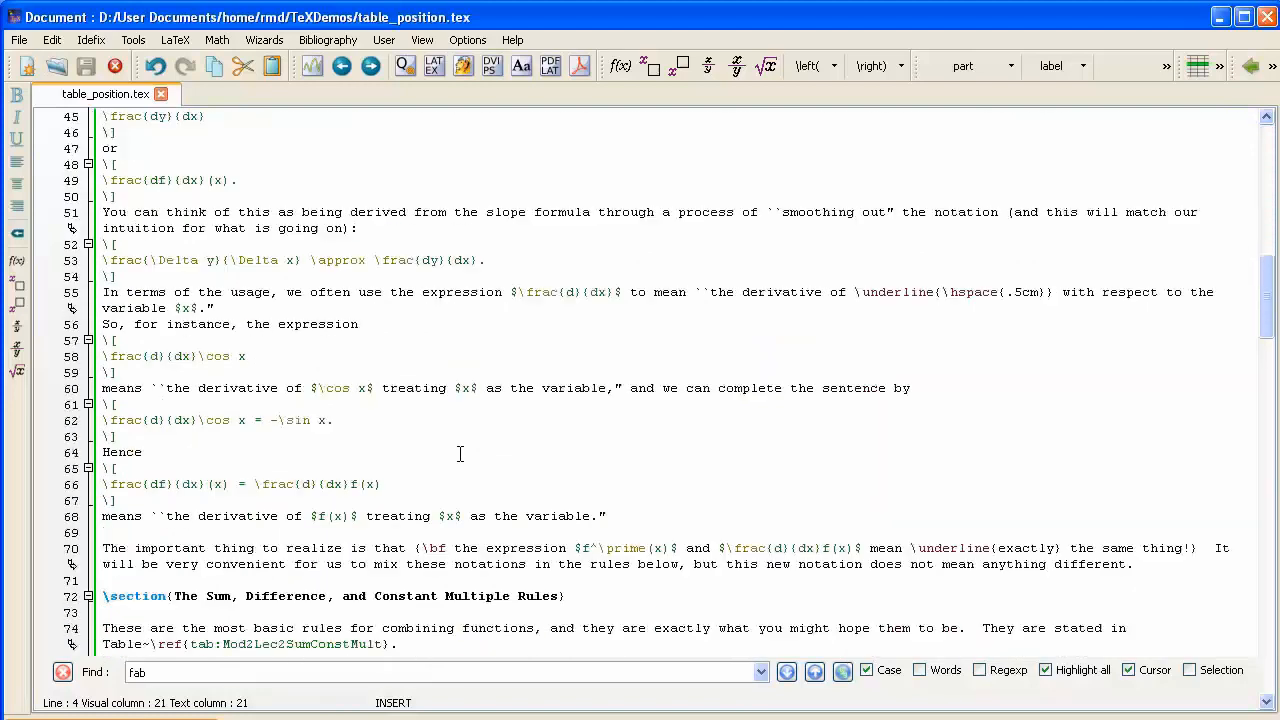
pyautogui.scroll(-3)
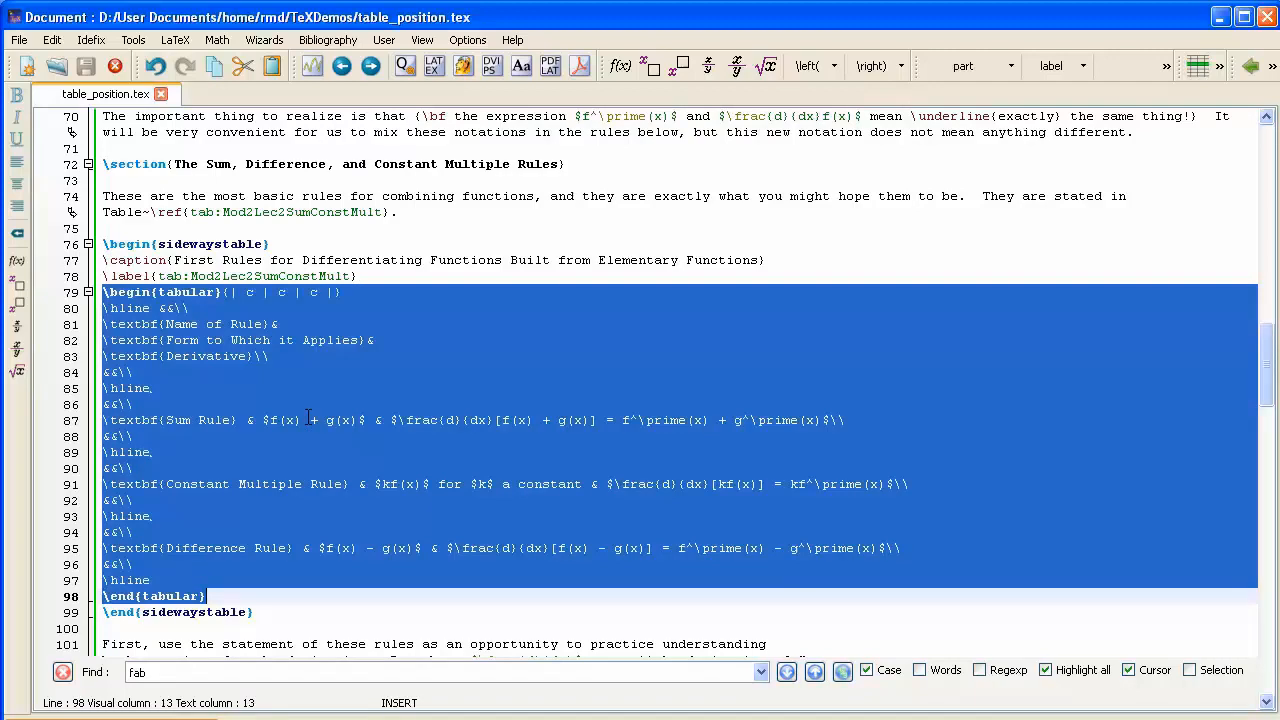
pyautogui.moveTo(364, 288)
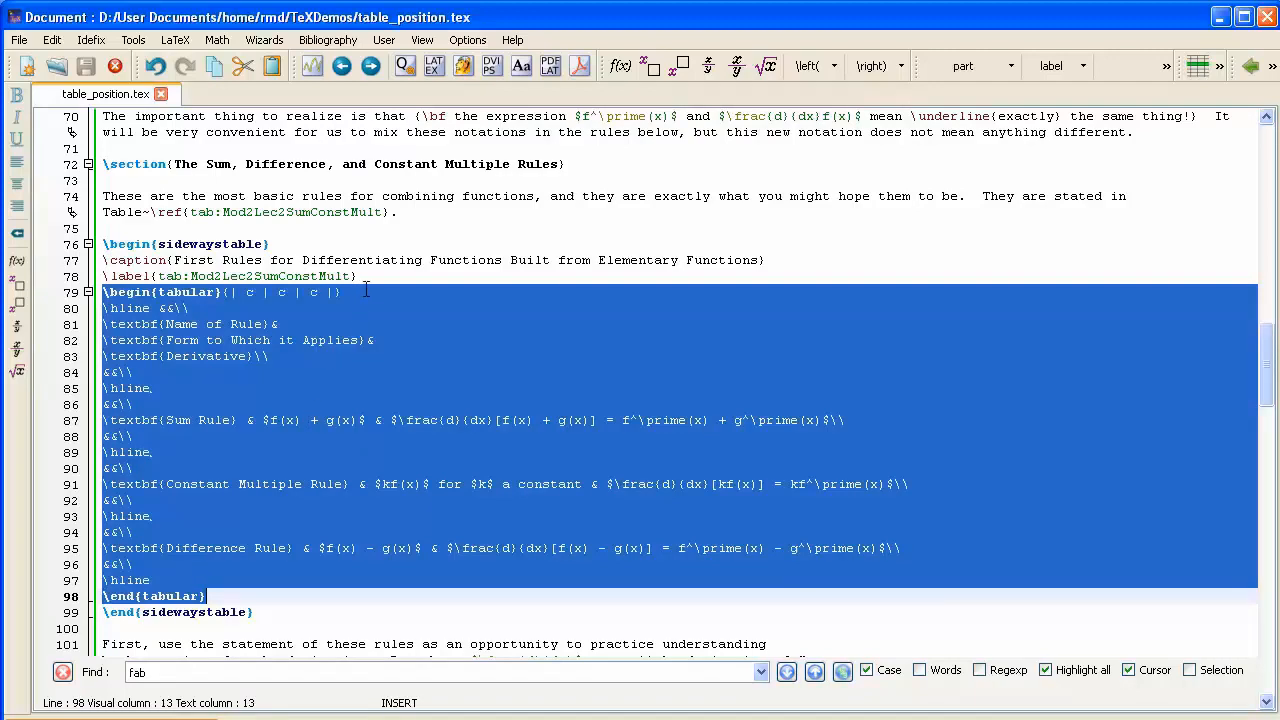
# Step: Wrap the tabular in a center environment with \begin{center} before and \end{center} after it
pyautogui.click(370, 276)
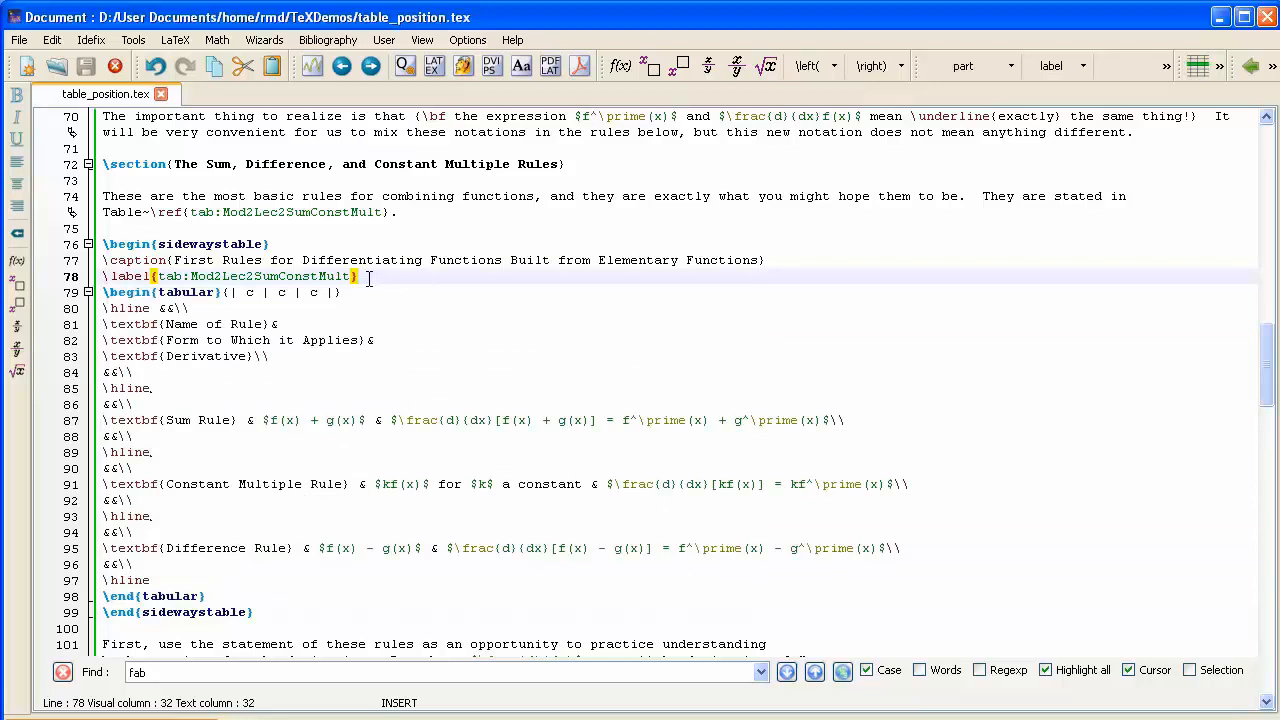
pyautogui.press('Return')
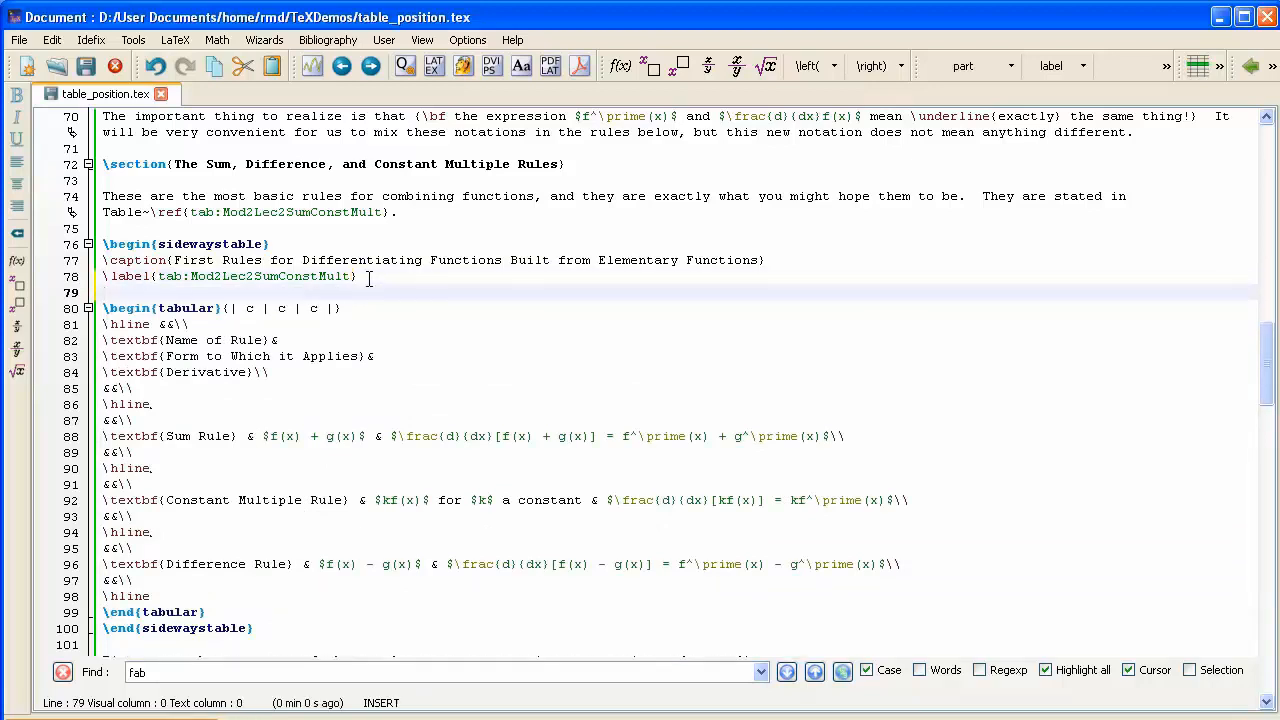
pyautogui.write('b')
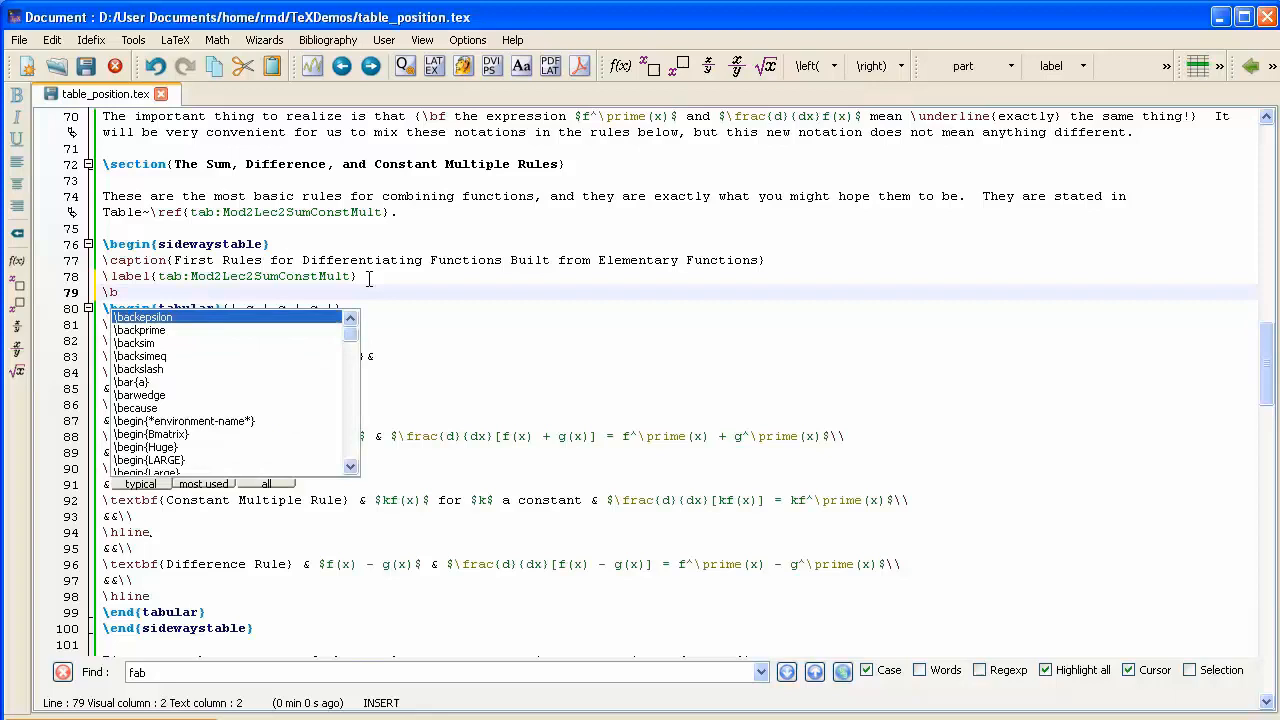
pyautogui.write('egin{')
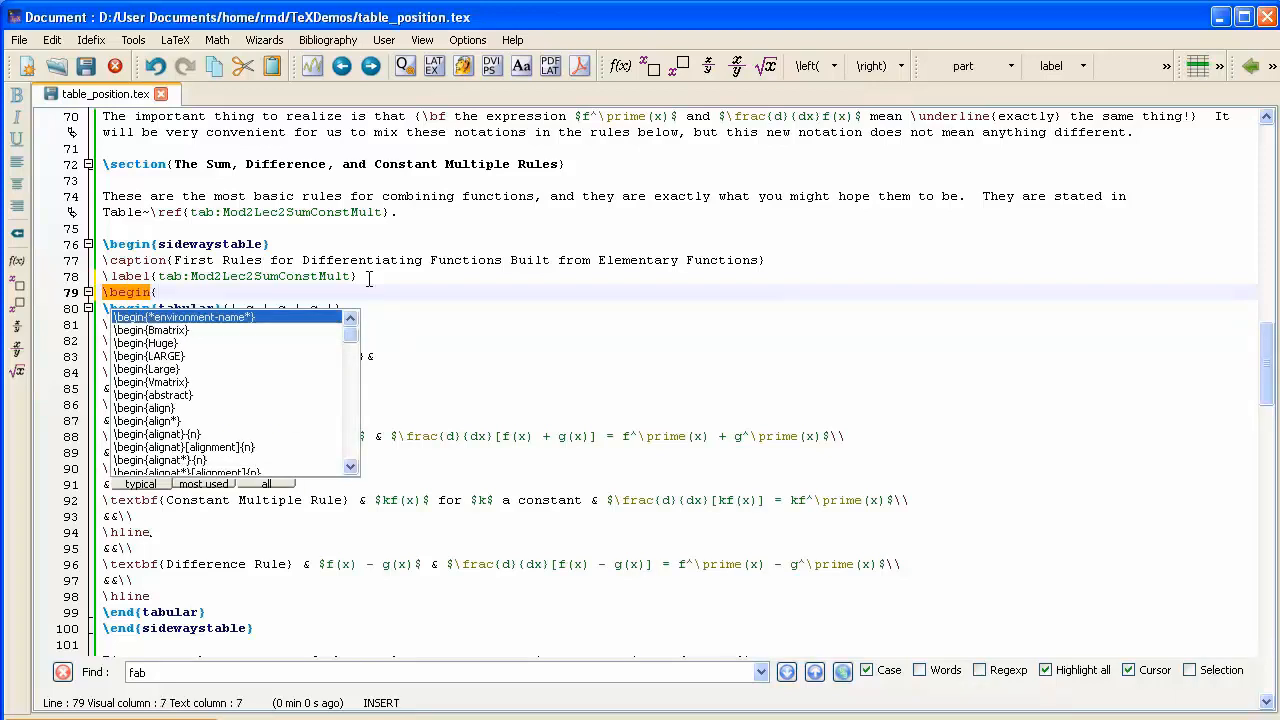
pyautogui.write('center')
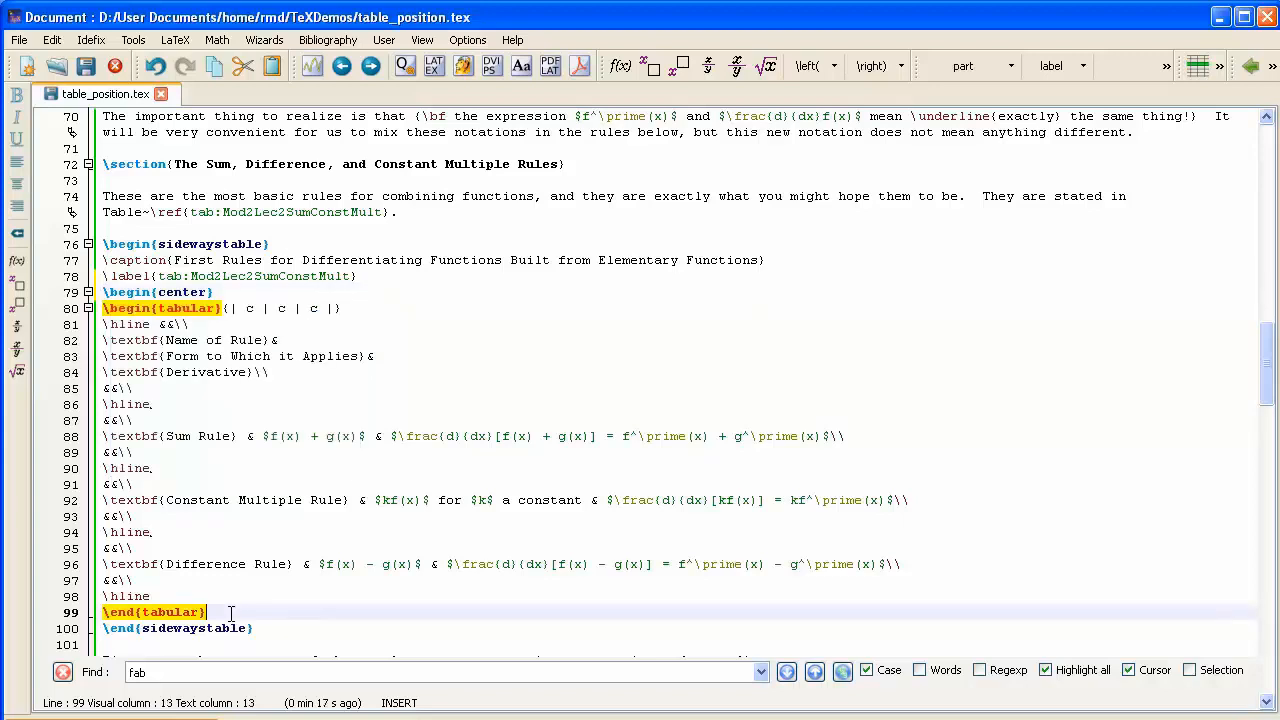
pyautogui.press('Return')
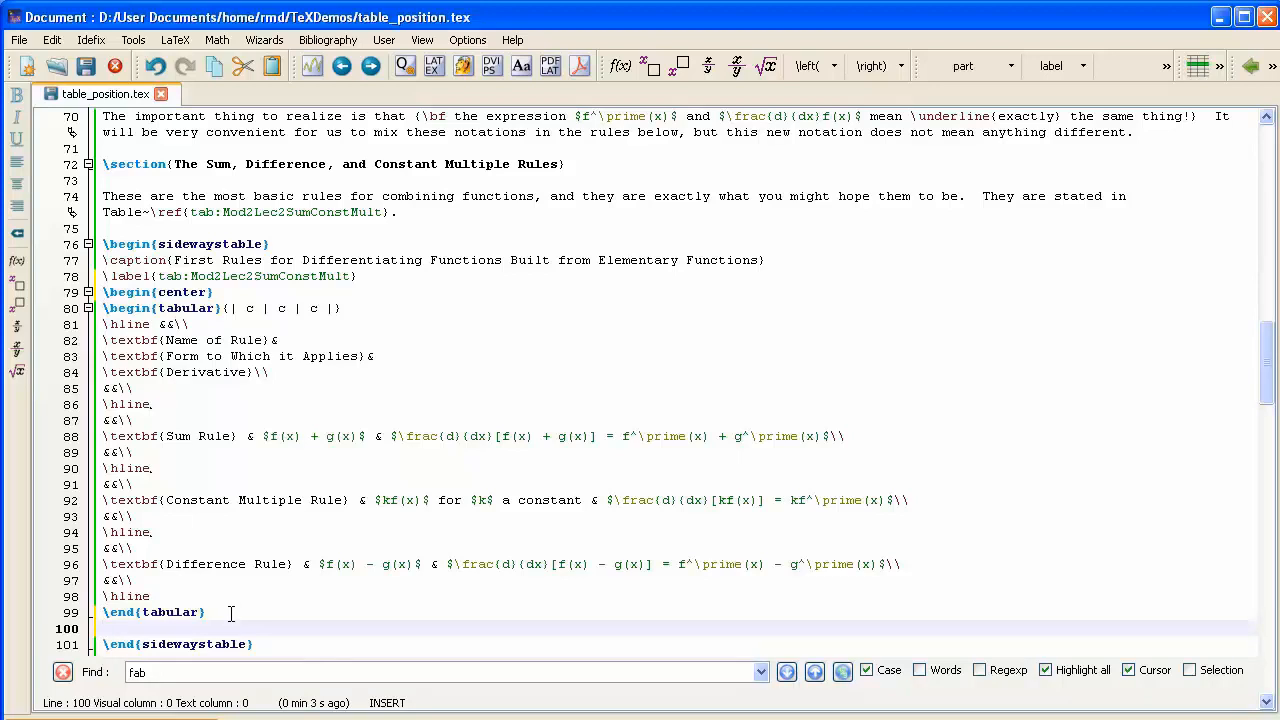
pyautogui.write('\\end{center')
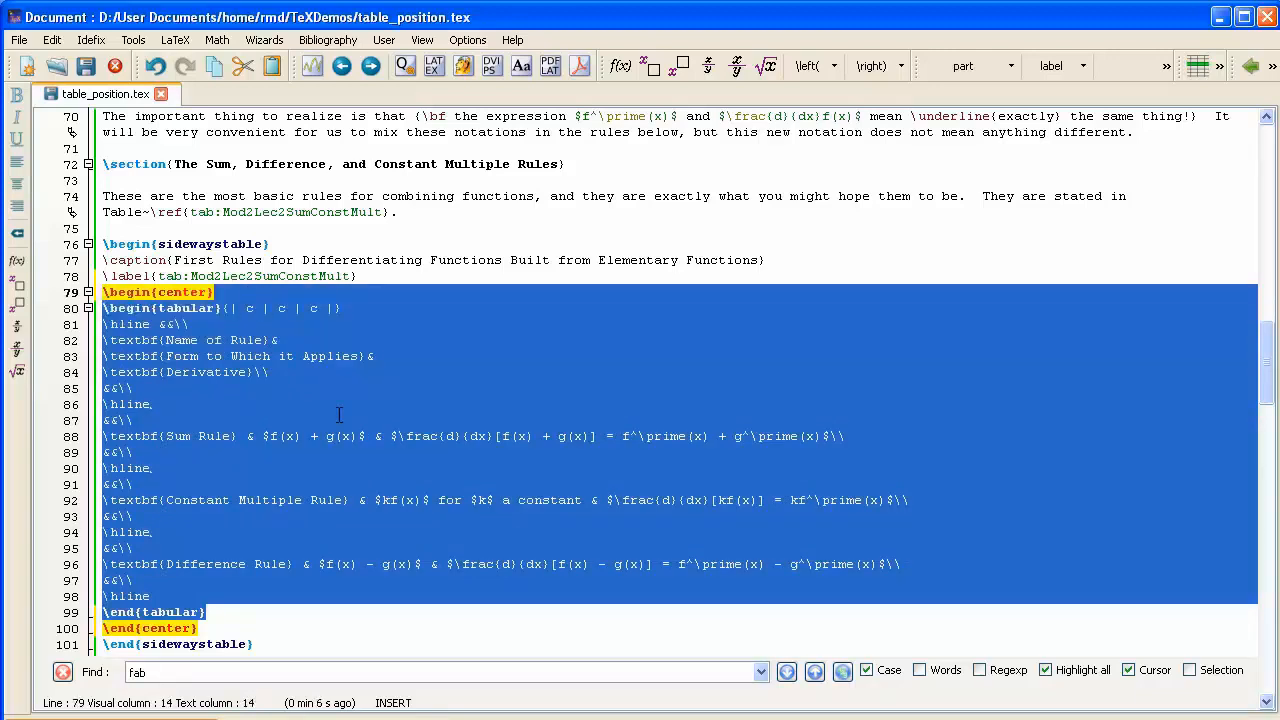
pyautogui.moveTo(550, 66)
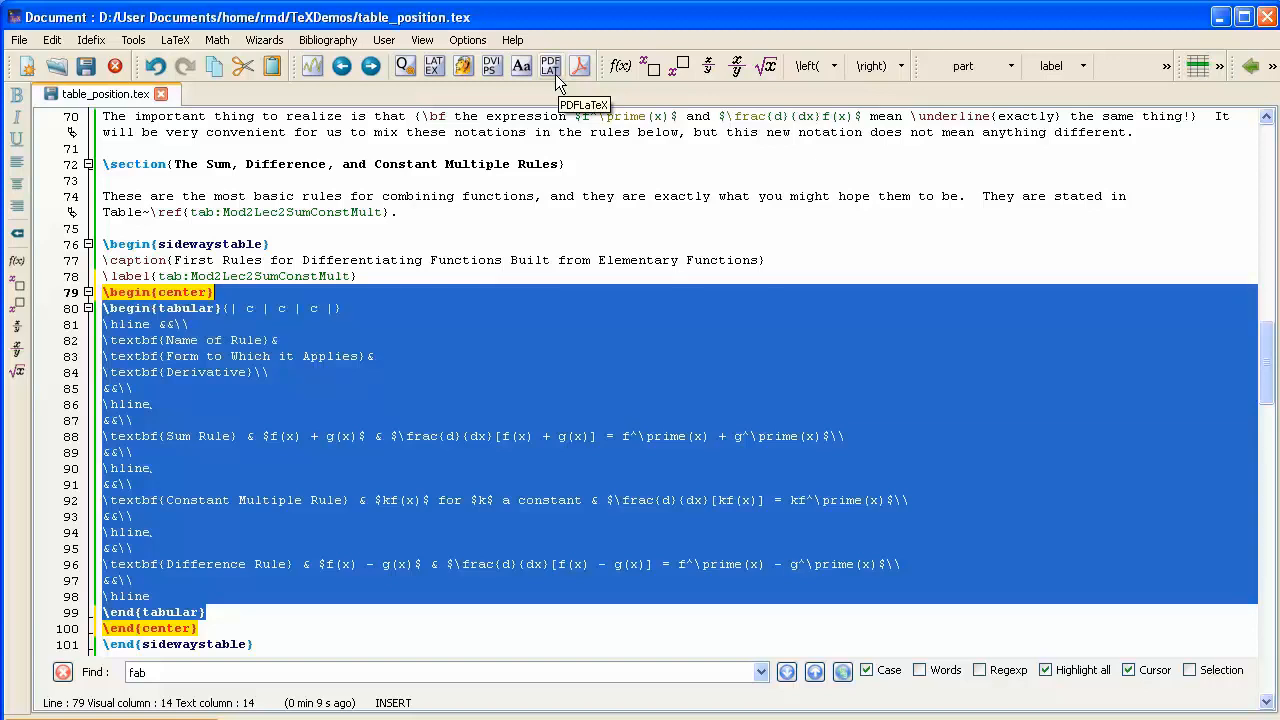
pyautogui.moveTo(552, 66)
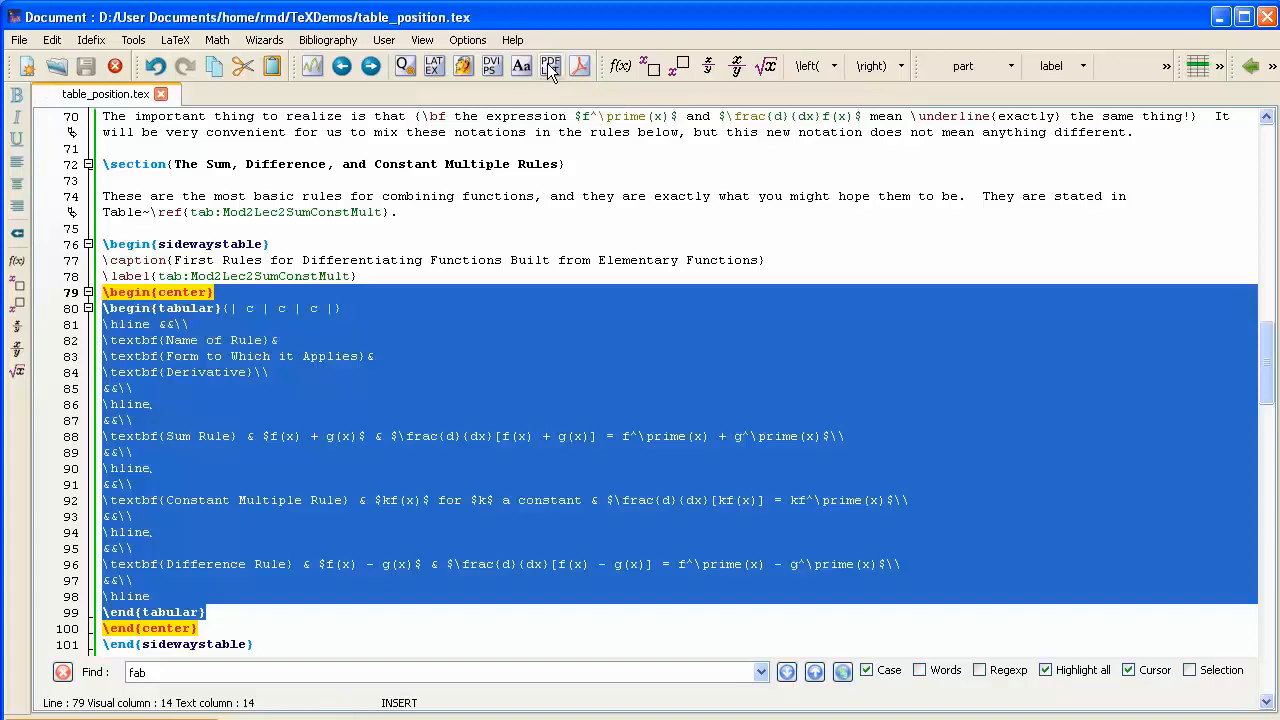
pyautogui.moveTo(580, 66)
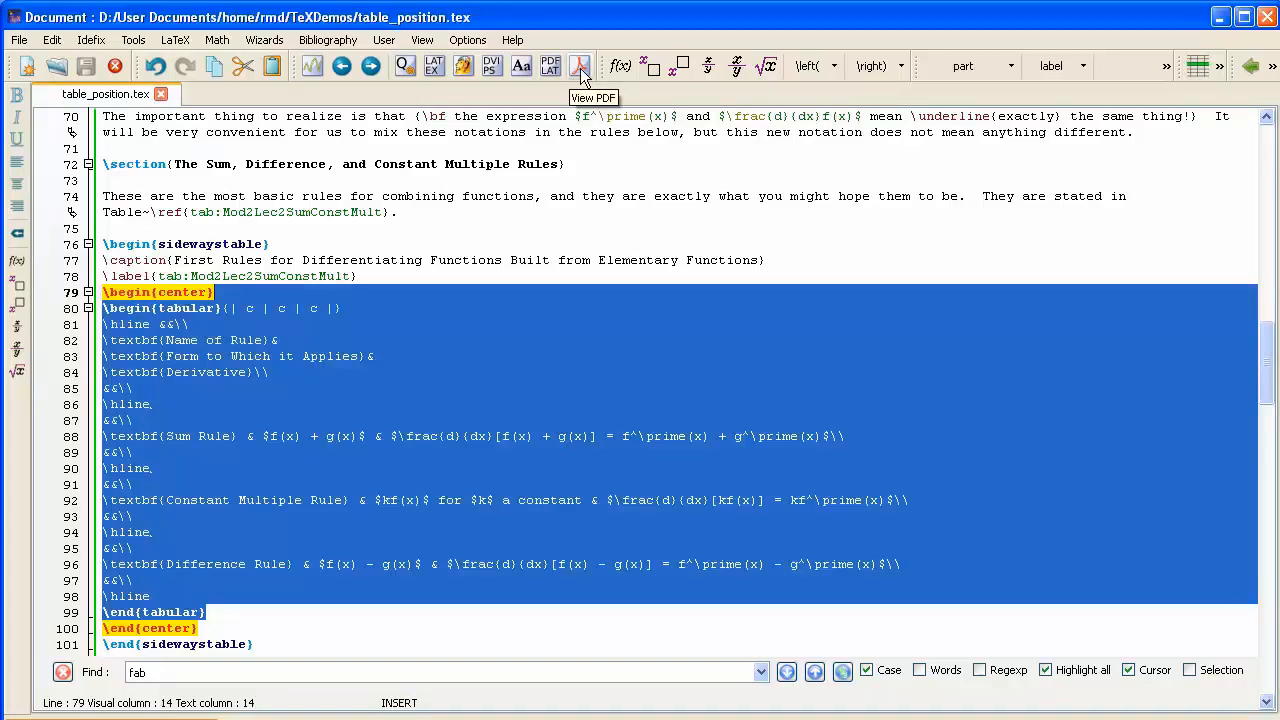
# Step: View the recompiled PDF showing the rotated Table 1 centred on page 3
pyautogui.click(580, 66)
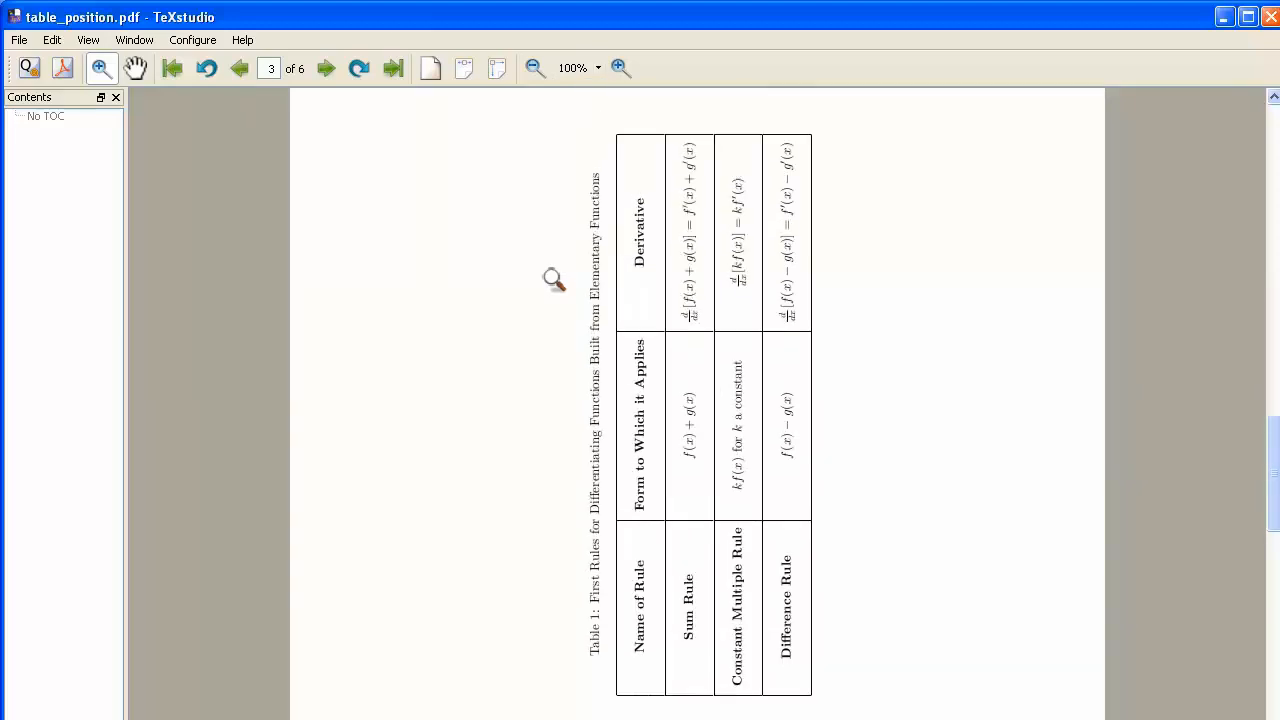
pyautogui.scroll(-3)
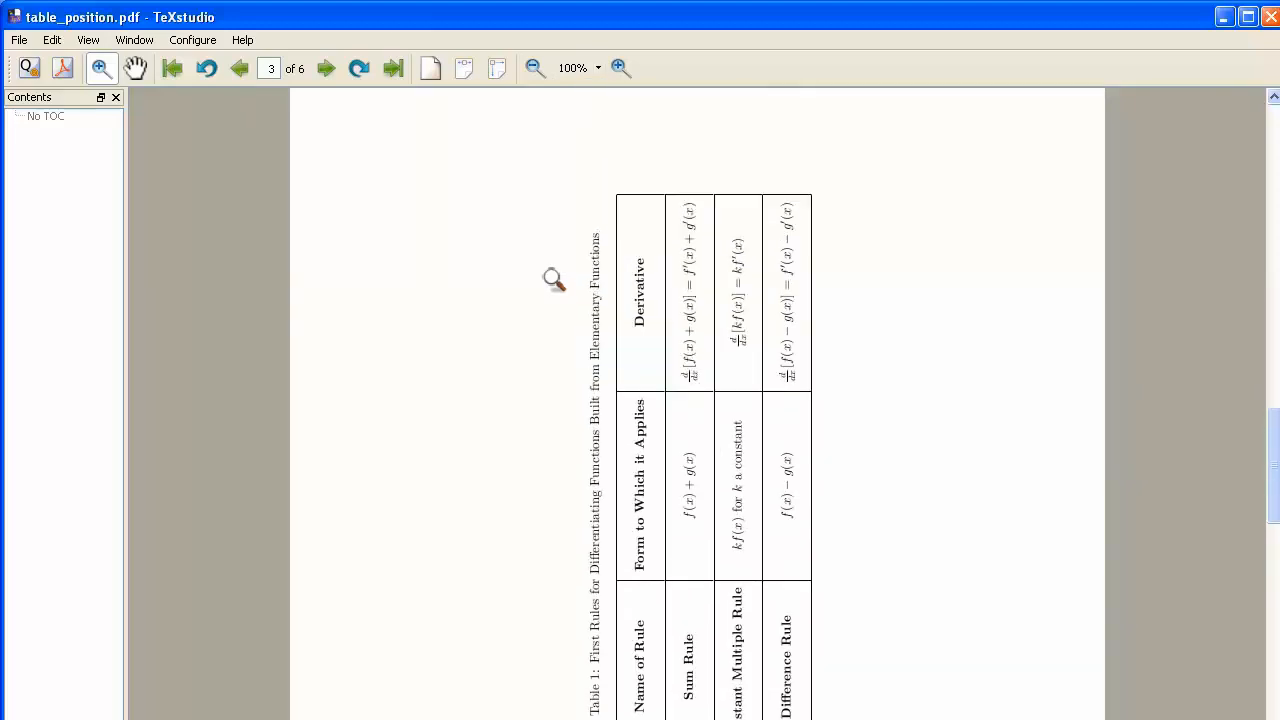
pyautogui.scroll(3)
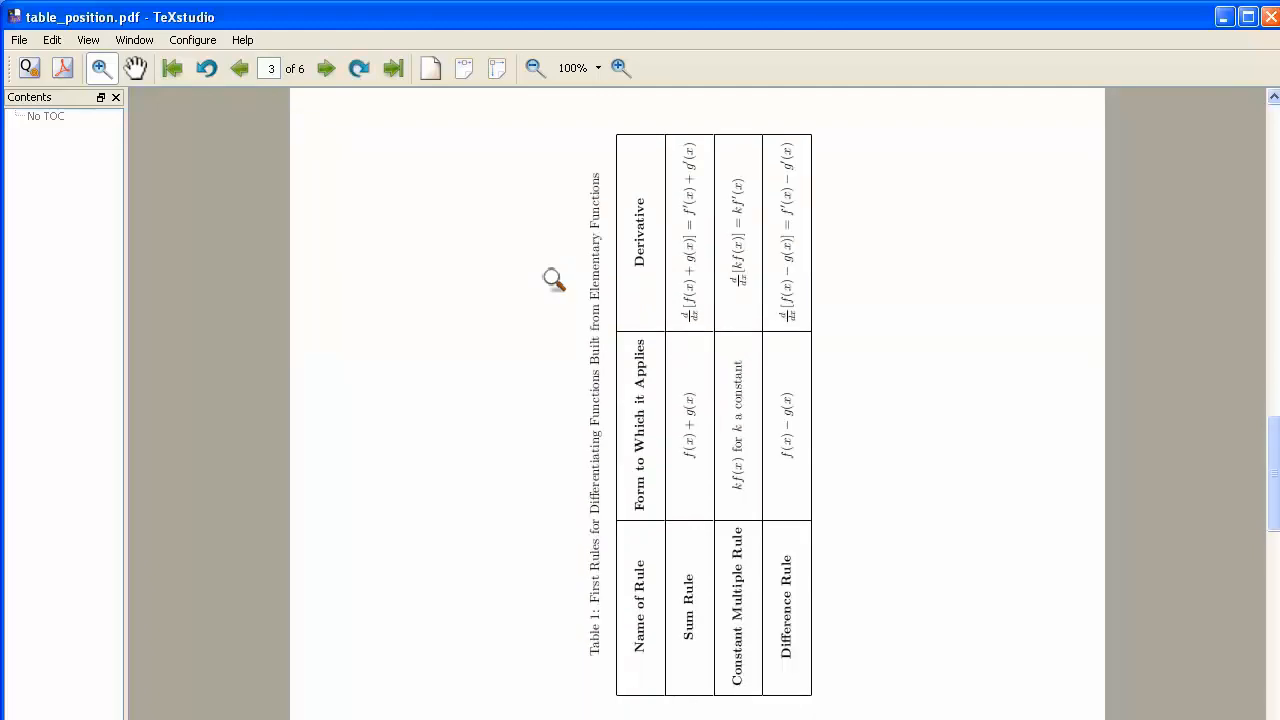